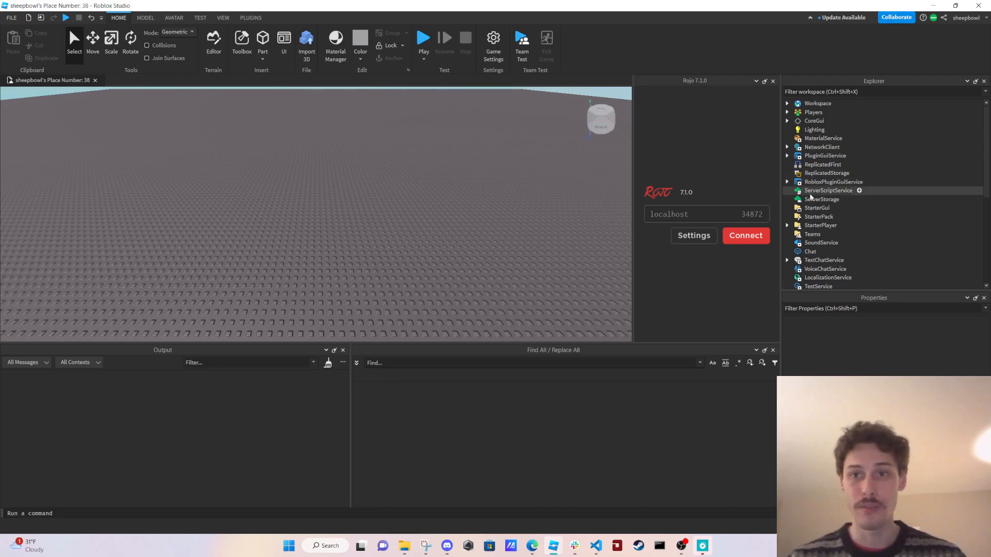
# - Add a ScreenGui under StarterGui and insert a TextLabel into it
pyautogui.click(816, 208)
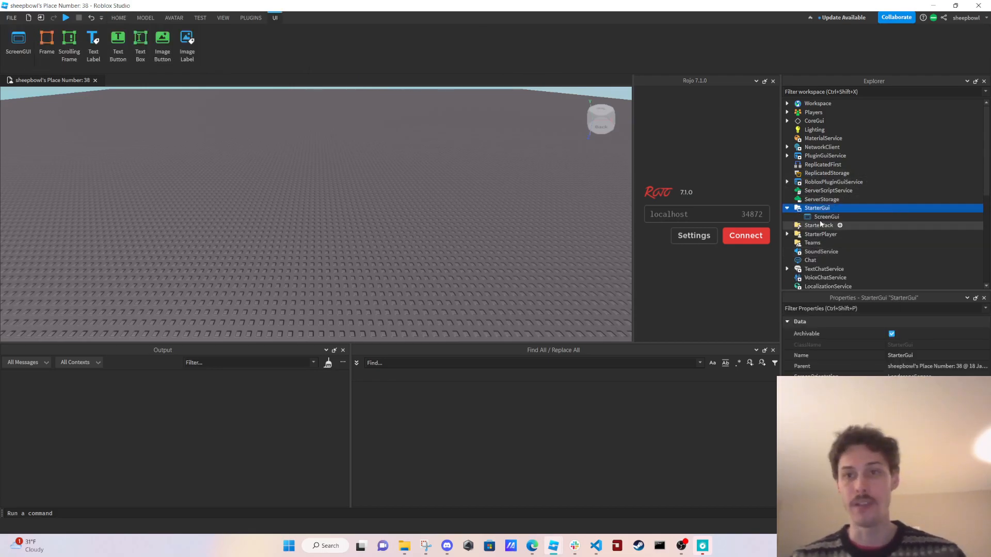
pyautogui.click(825, 217)
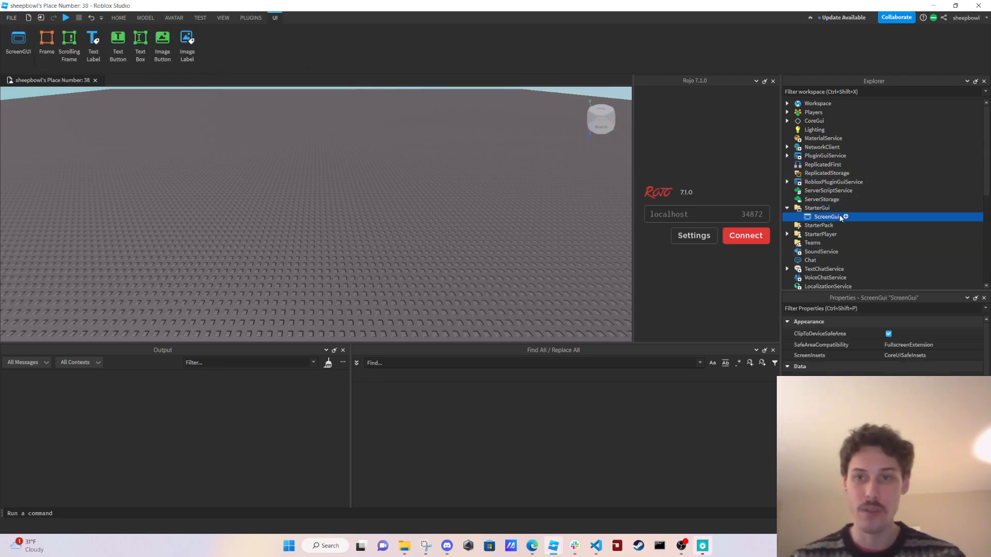
pyautogui.click(844, 217)
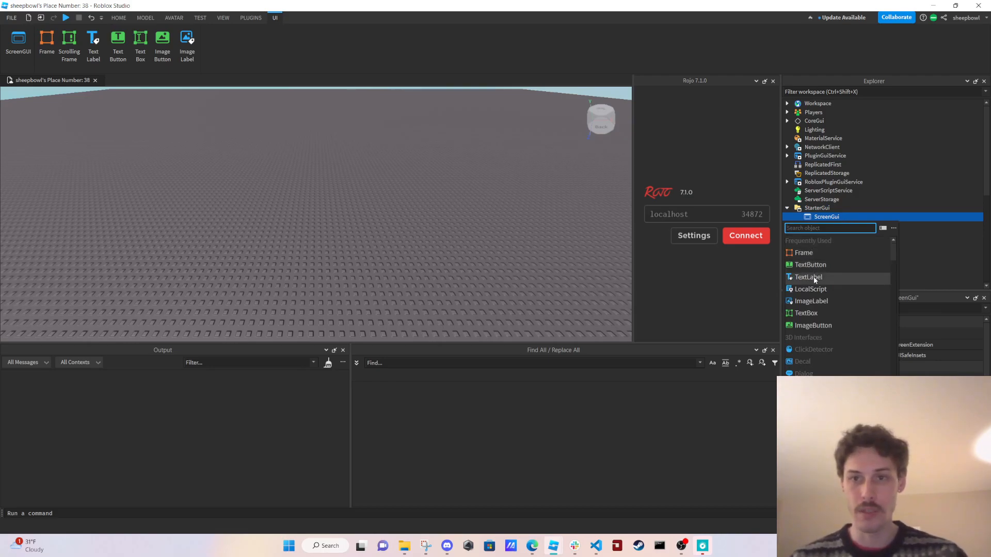
pyautogui.click(809, 276)
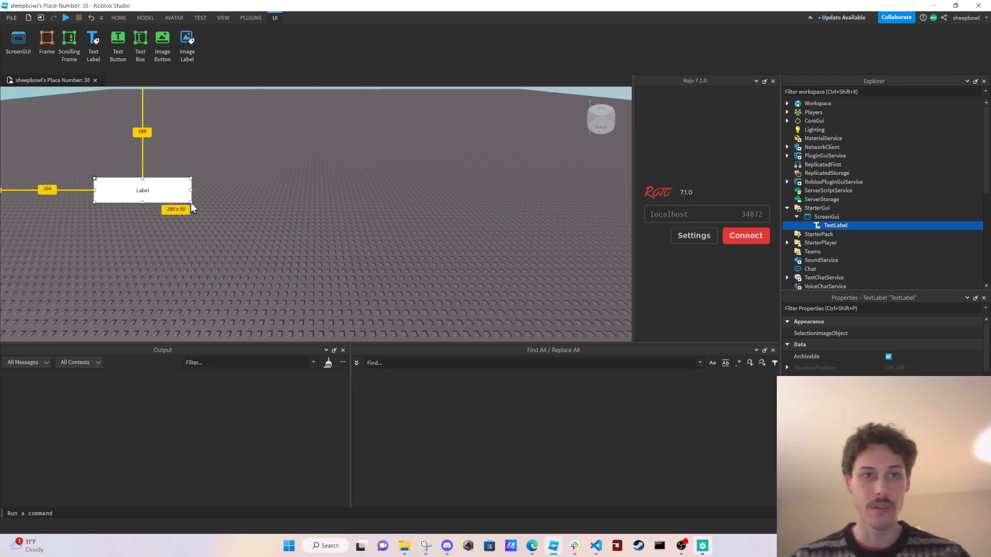
# - Stretch the TextLabel into a larger rectangle by dragging its corner handle
pyautogui.click(118, 19)
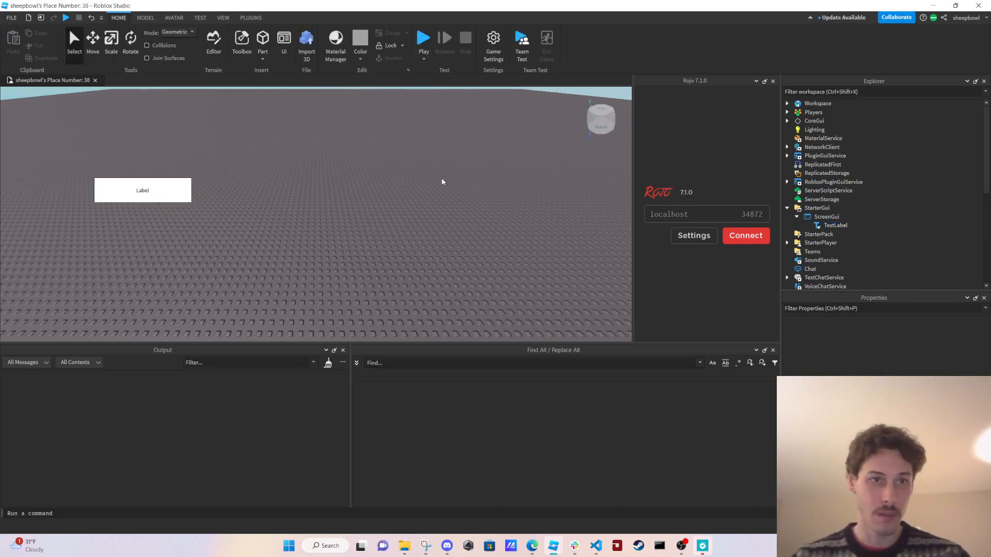
pyautogui.click(836, 225)
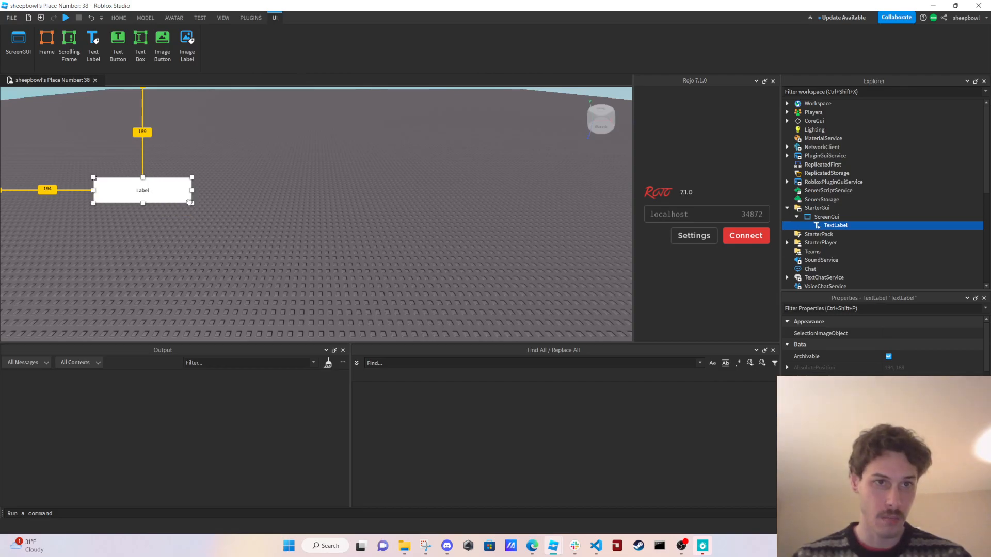
pyautogui.moveTo(192, 203); pyautogui.dragTo(311, 264)
pyautogui.write('local')
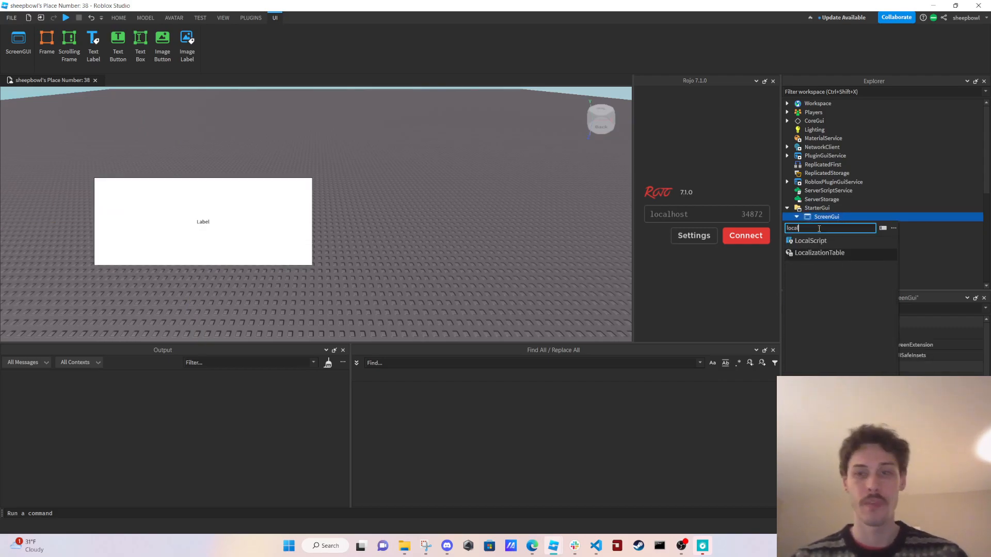
# - Add a LocalScript to the ScreenGui and clear its default print line
pyautogui.click(811, 241)
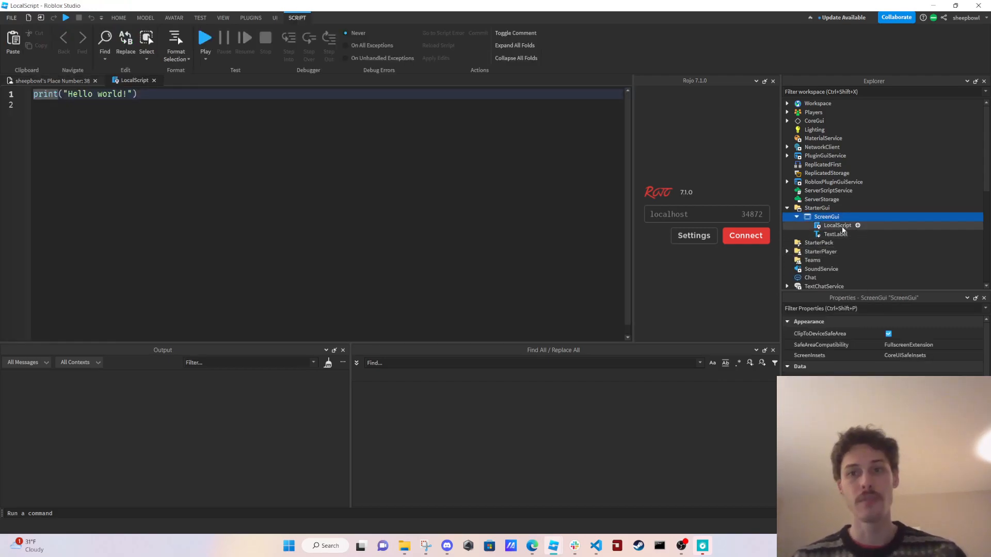
pyautogui.click(838, 225)
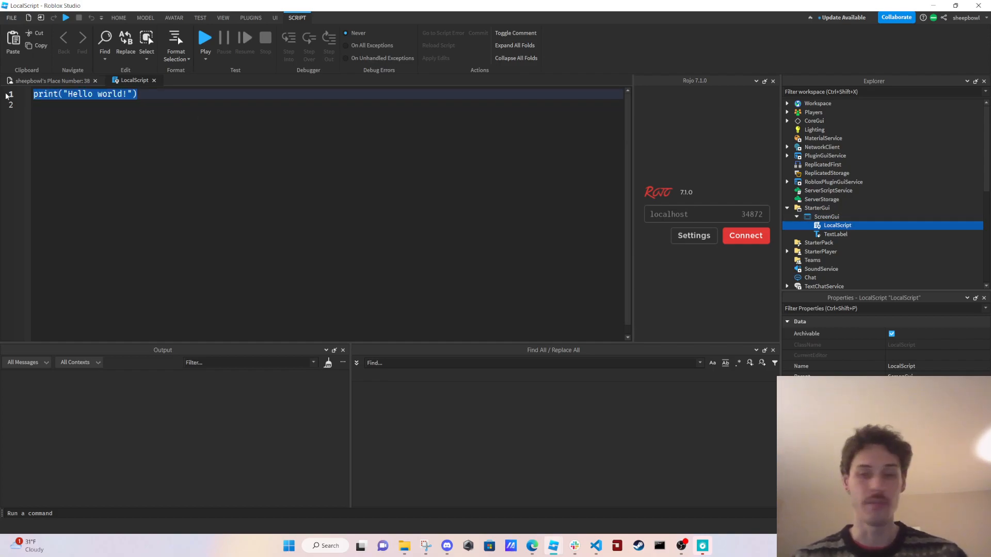
pyautogui.press('Delete')
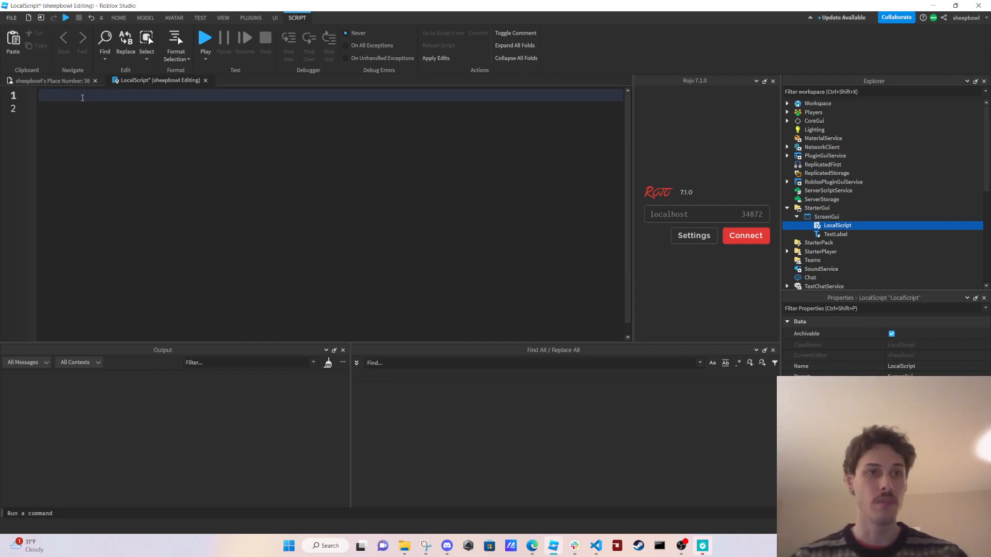
# - Write local gui = script.Parent and local label = gui.TextLabel
pyautogui.write('local gui')
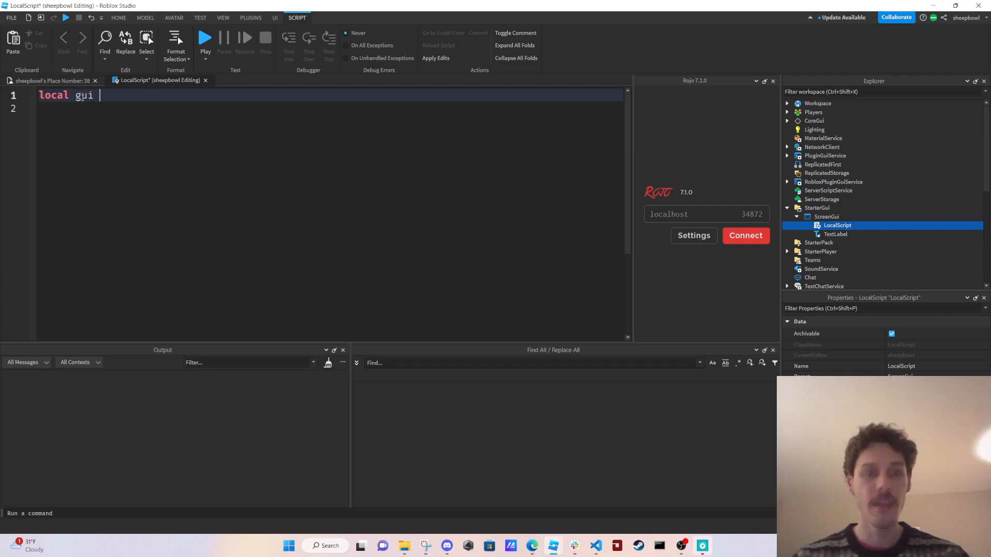
pyautogui.write('= script.Paren')
pyautogui.write('local')
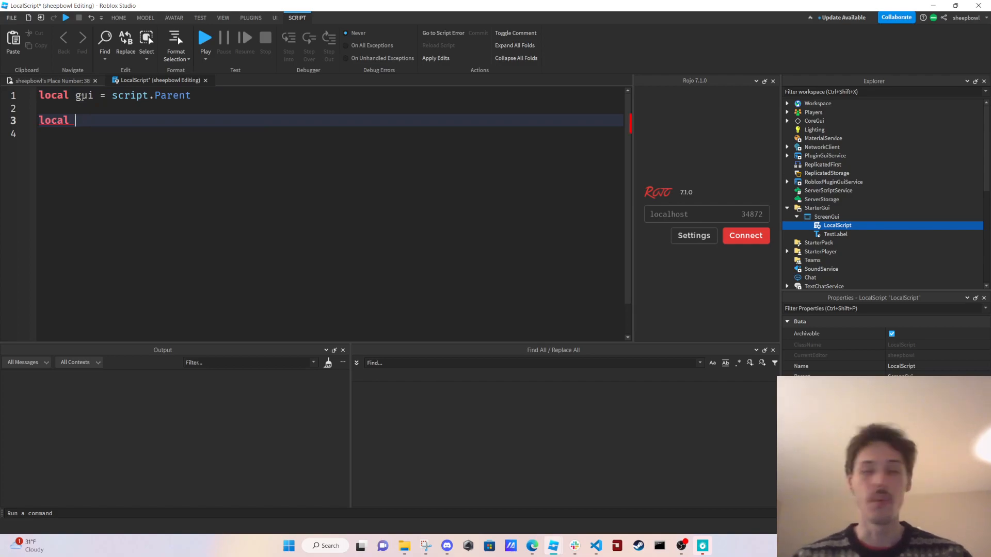
pyautogui.write('textLa')
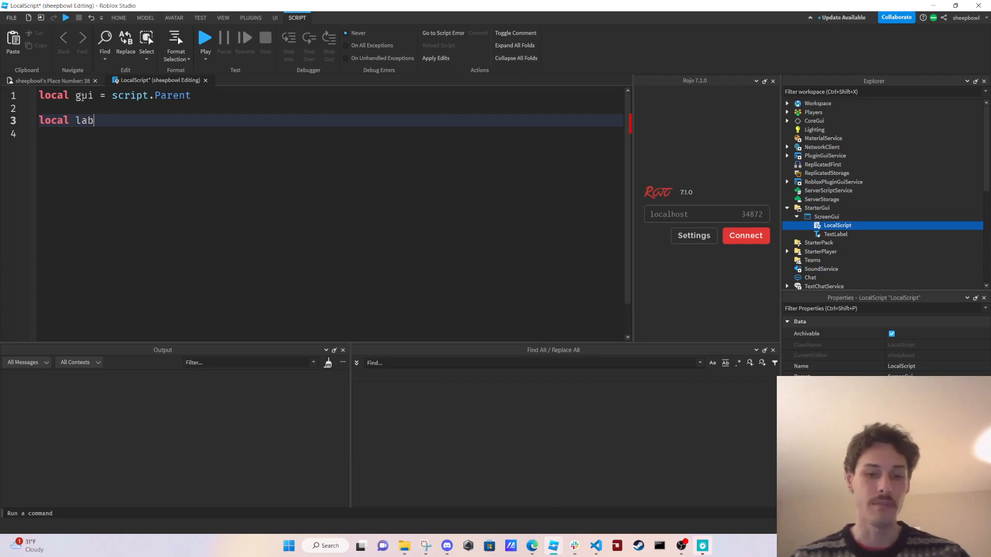
pyautogui.write('el')
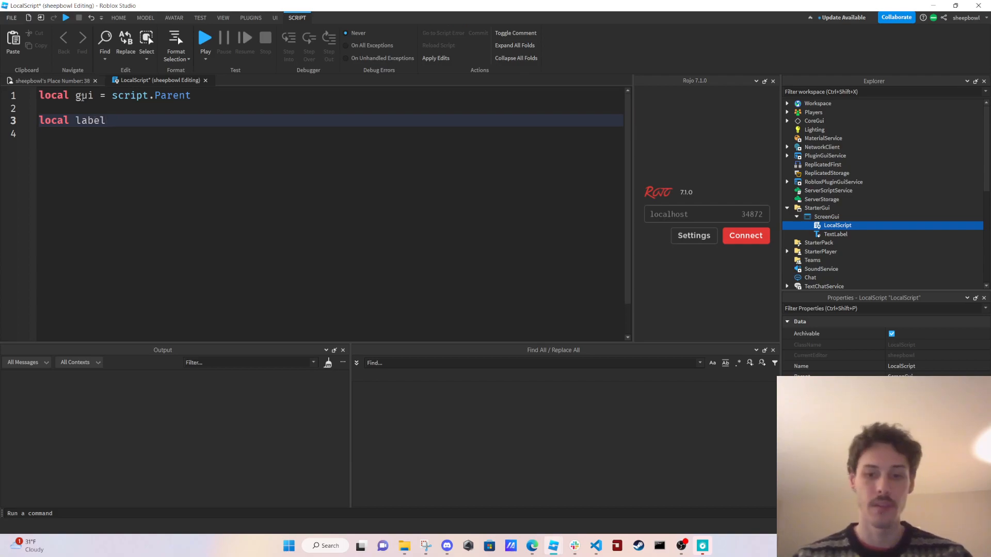
pyautogui.write('= gui')
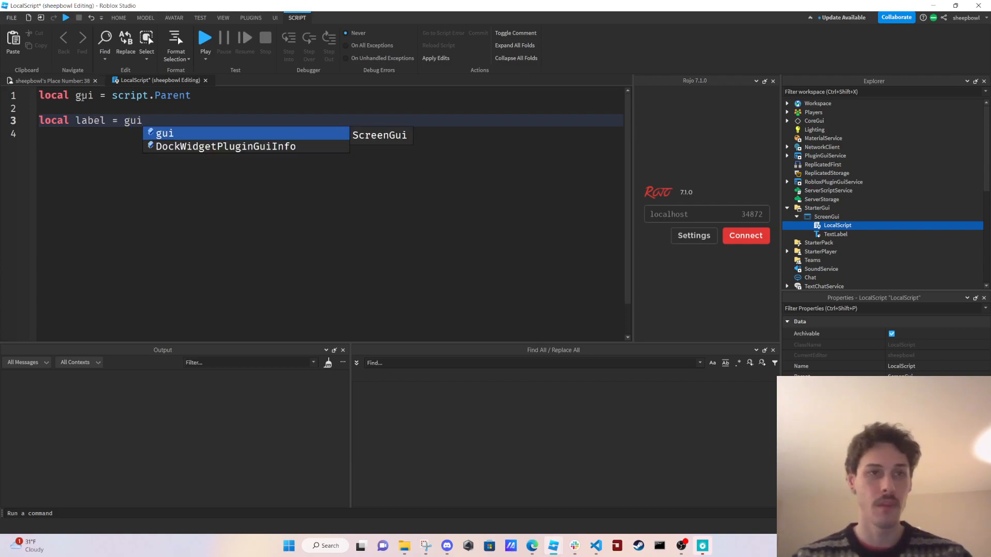
pyautogui.write('.TextLabel')
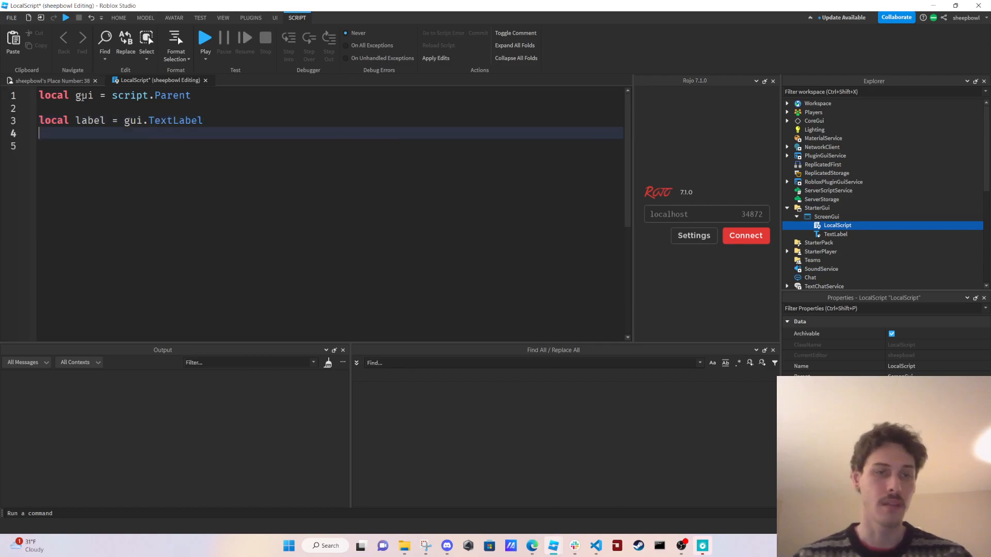
pyautogui.press('Enter')
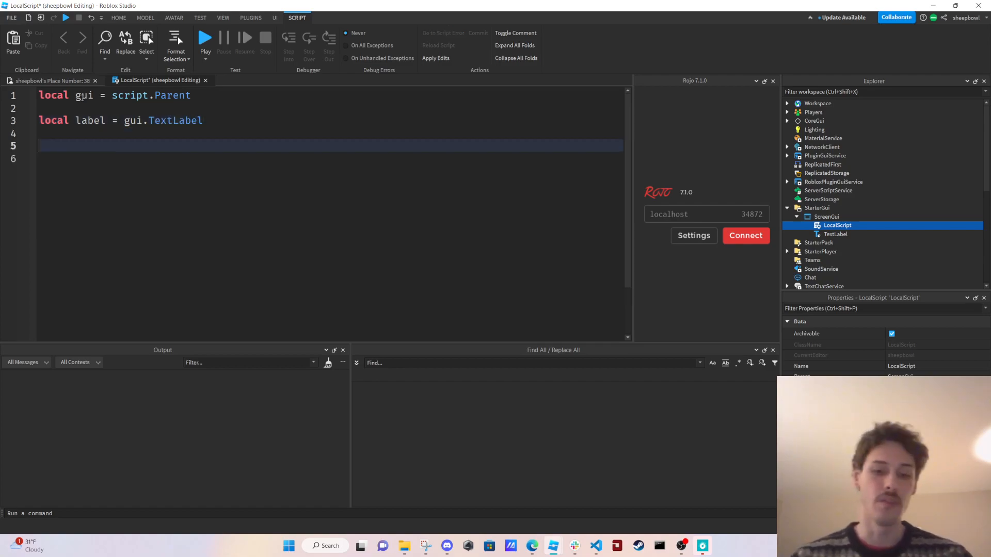
# - Begin a local MESSAGE = declaration on the next line
pyautogui.write('local')
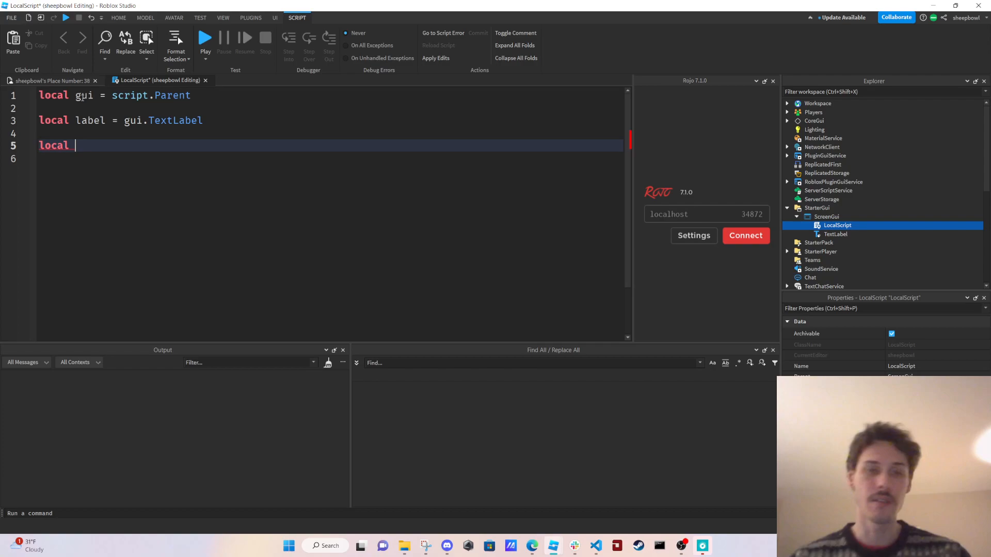
pyautogui.write('Te')
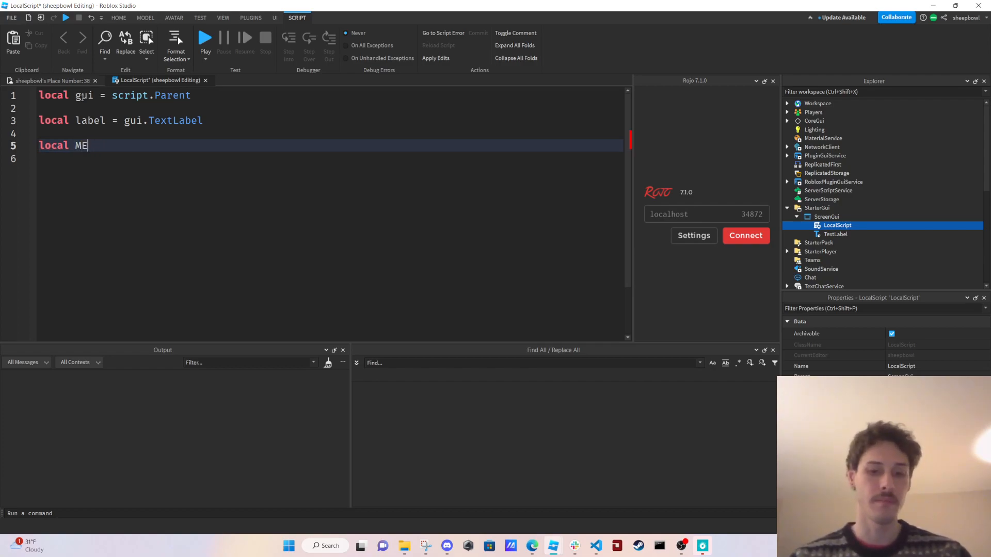
pyautogui.write('SSAGE')
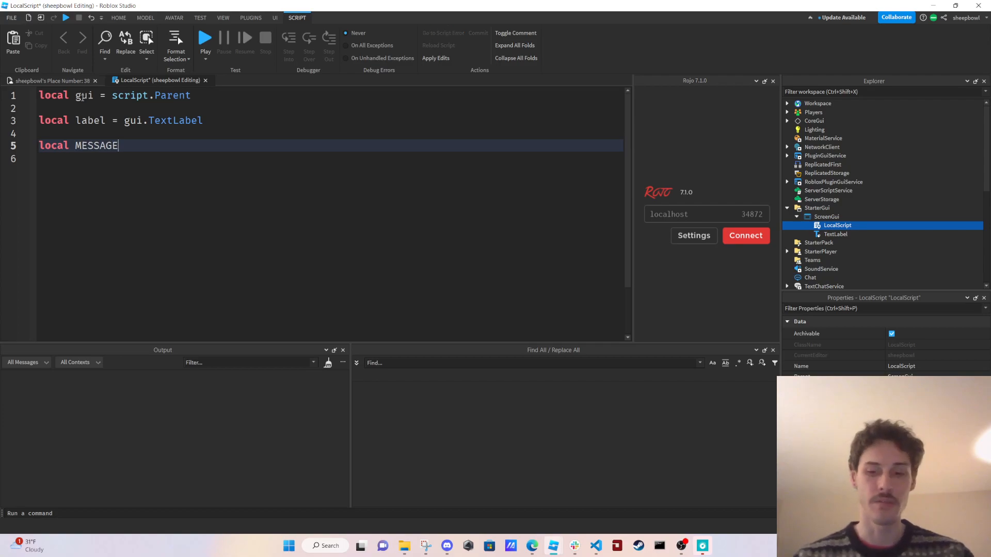
pyautogui.write('=')
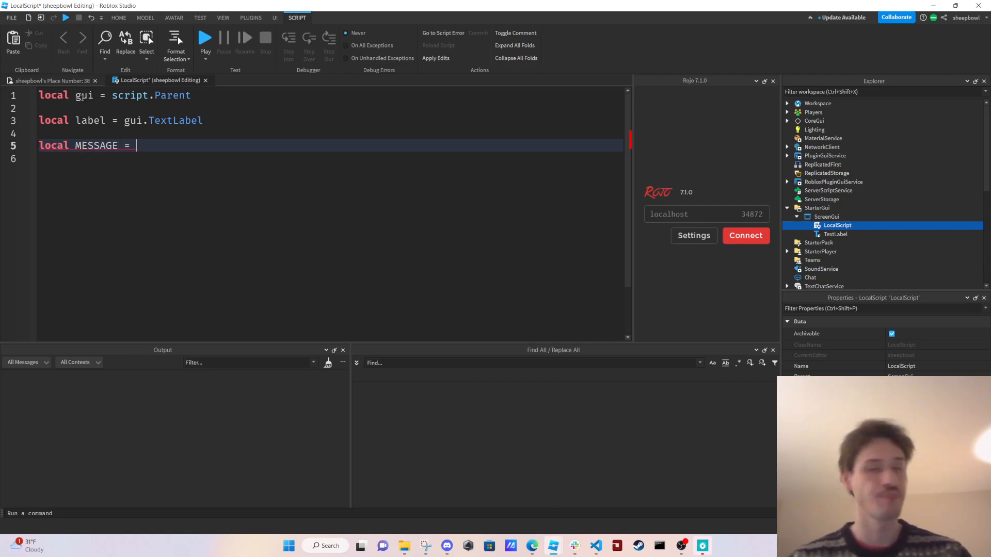
# - Start the MESSAGE string "let's think of something.." followed by an opening <font tag
pyautogui.write('""')
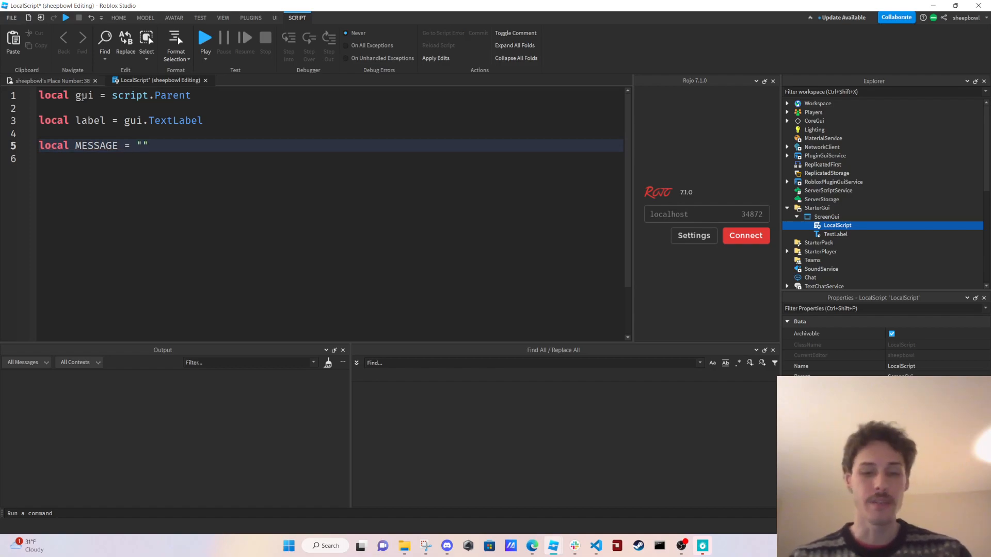
pyautogui.write("let's")
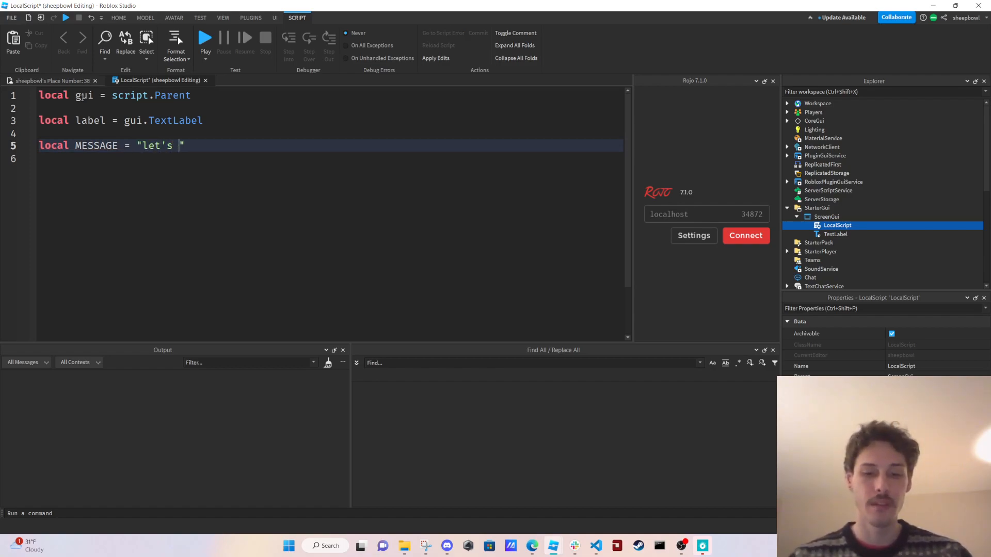
pyautogui.write('think of something to say')
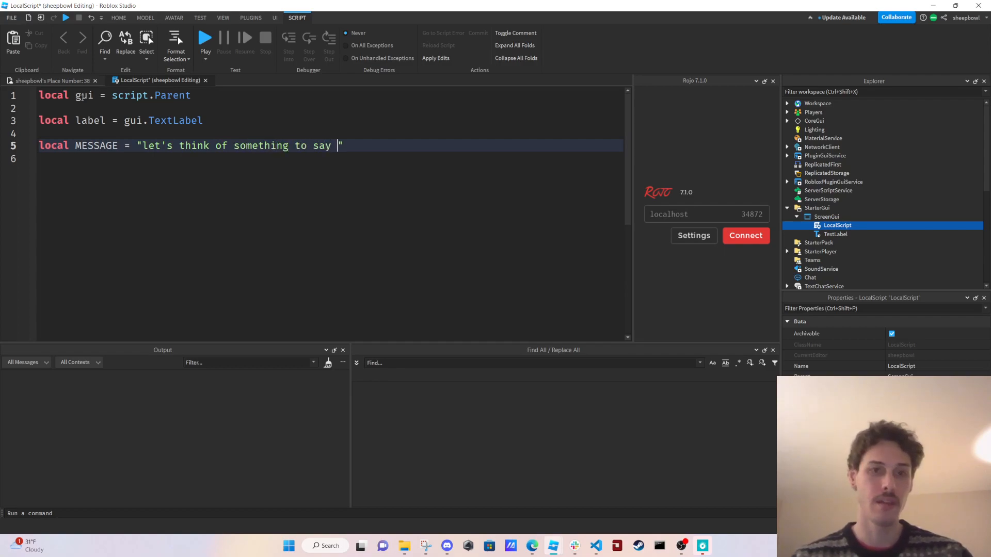
pyautogui.write('..')
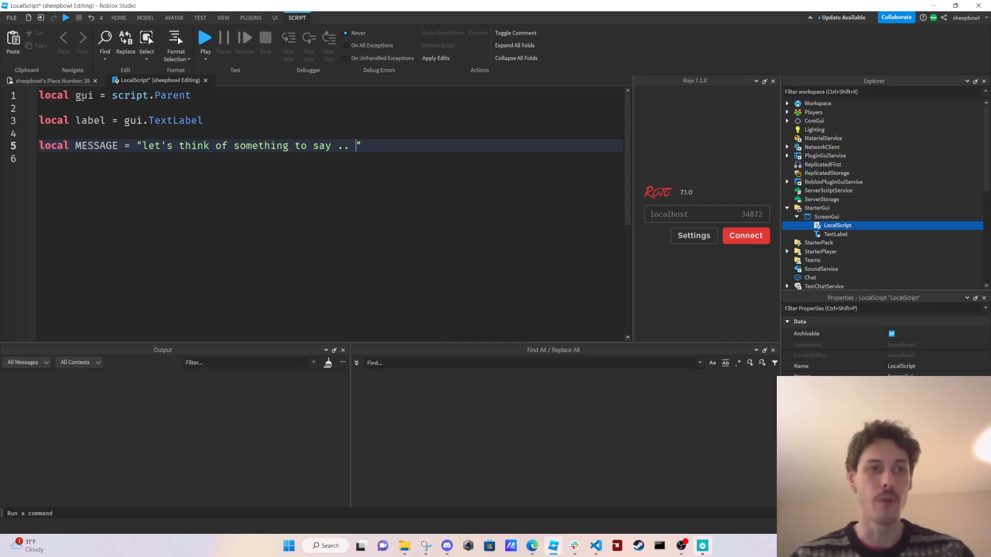
pyautogui.write('<')
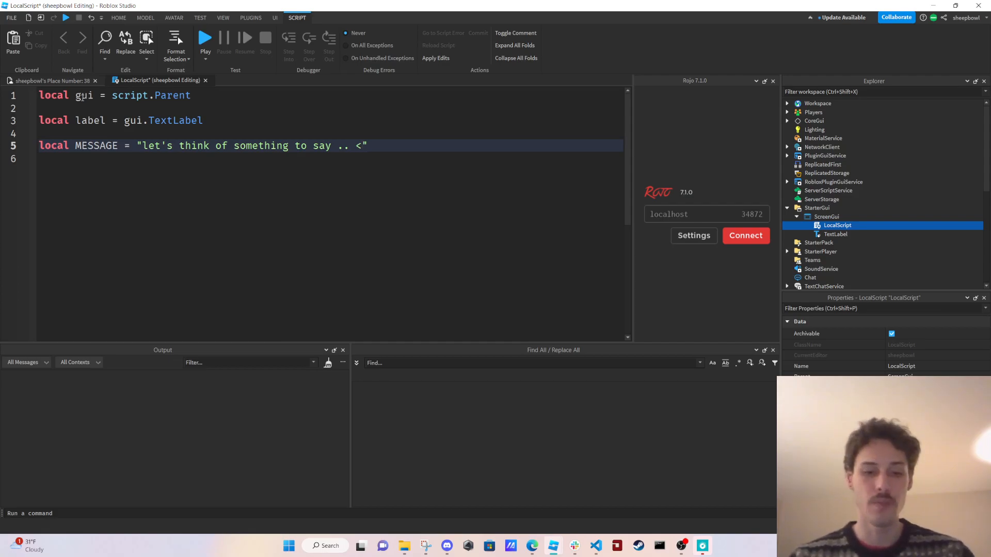
pyautogui.write('font')
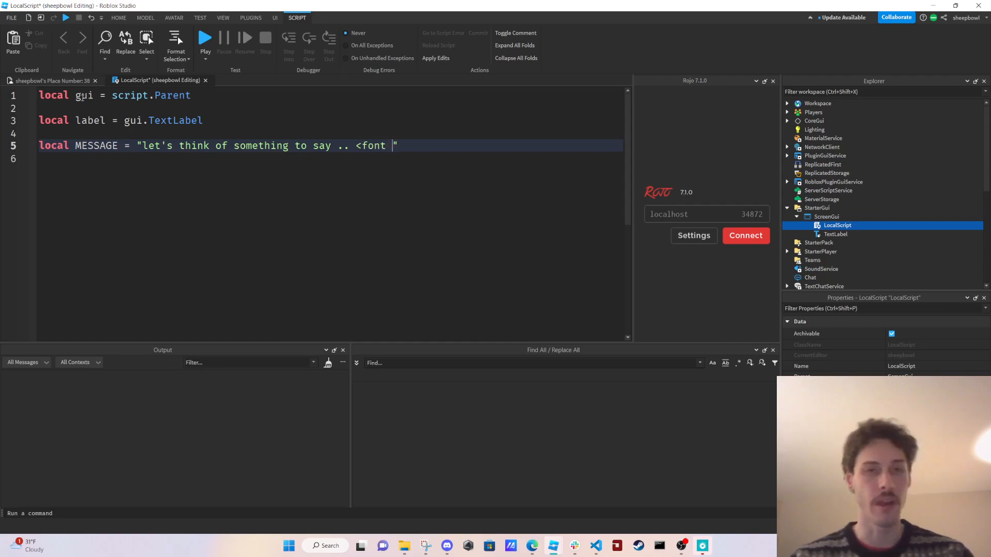
pyautogui.write('r')
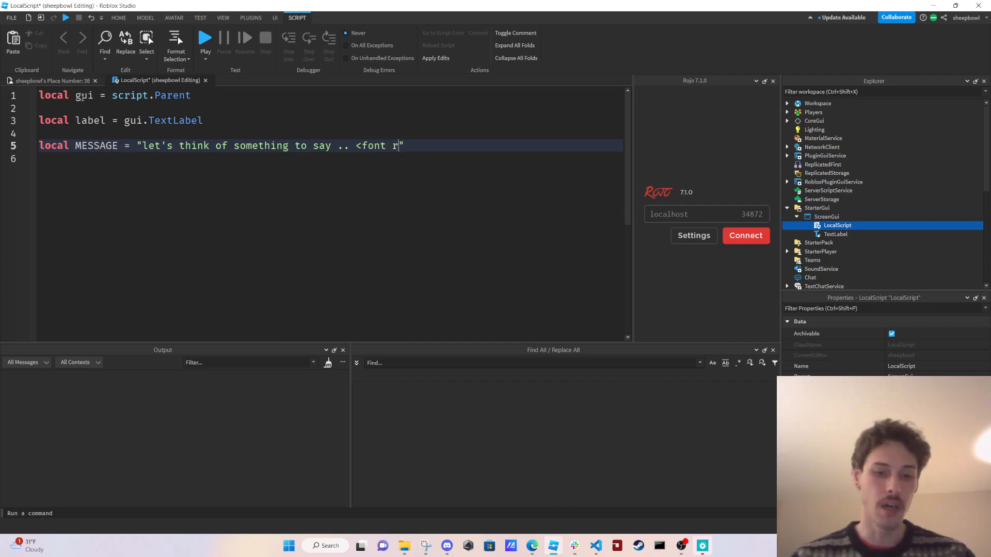
pyautogui.write('gb')
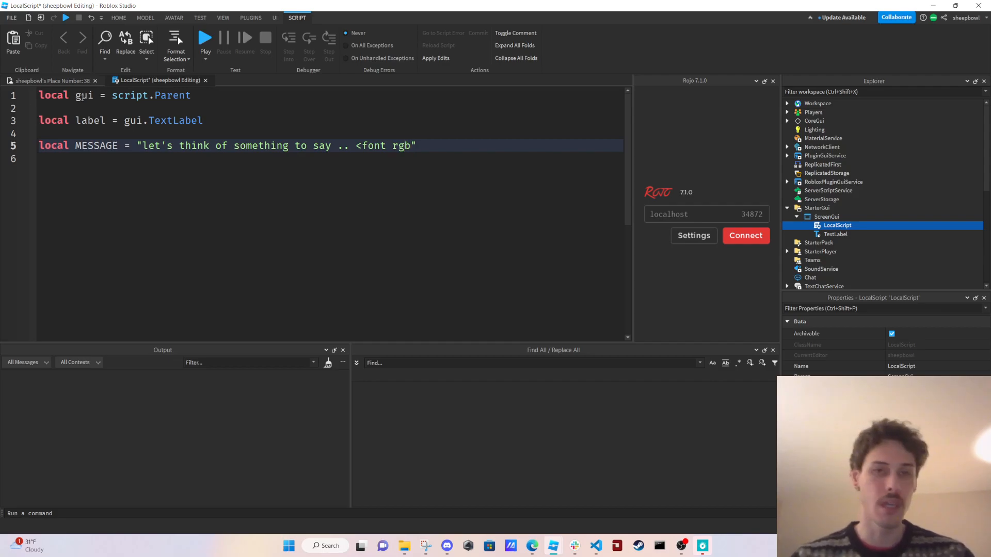
pyautogui.press('Backspace')
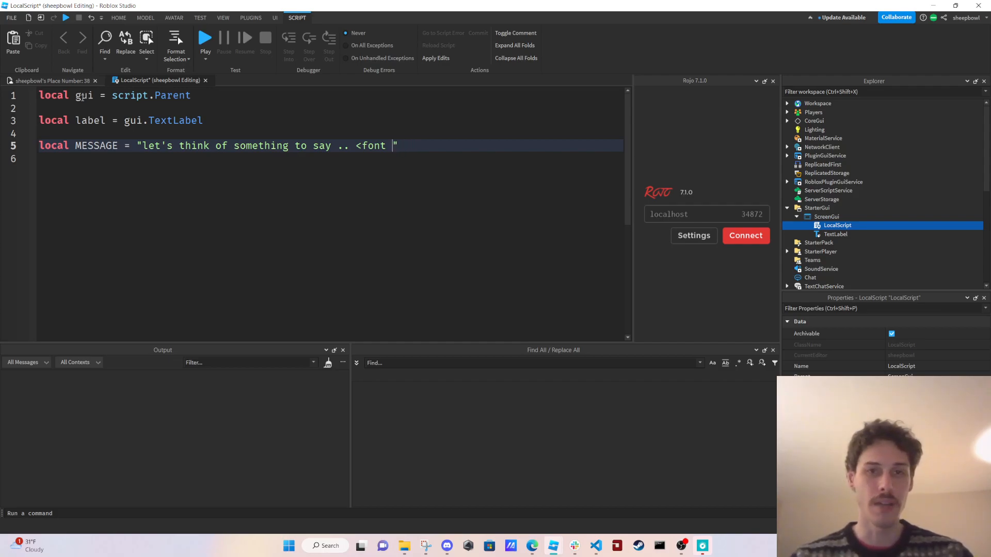
# - Complete the tag as <font color='rgb()' with an empty rgb() for now
pyautogui.write('color=r')
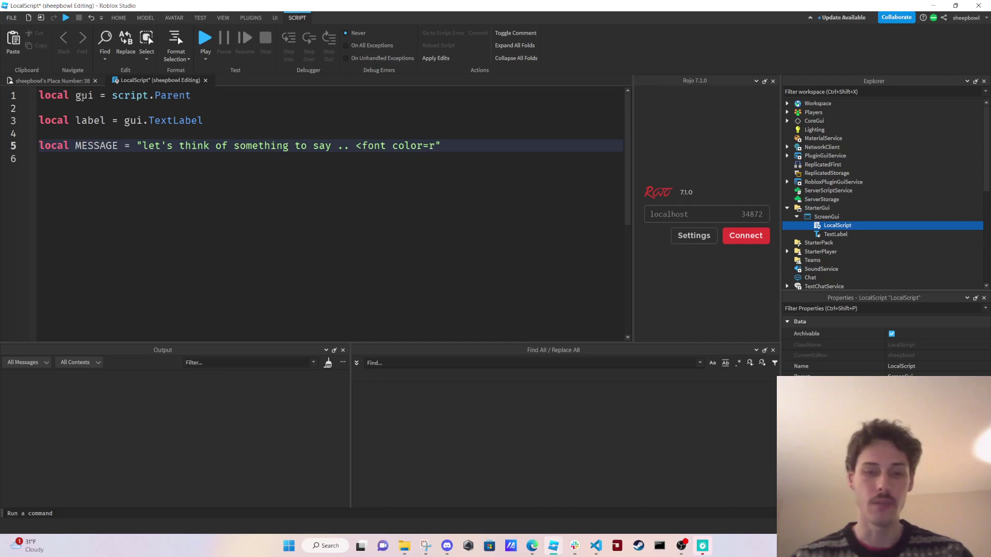
pyautogui.write("gb'")
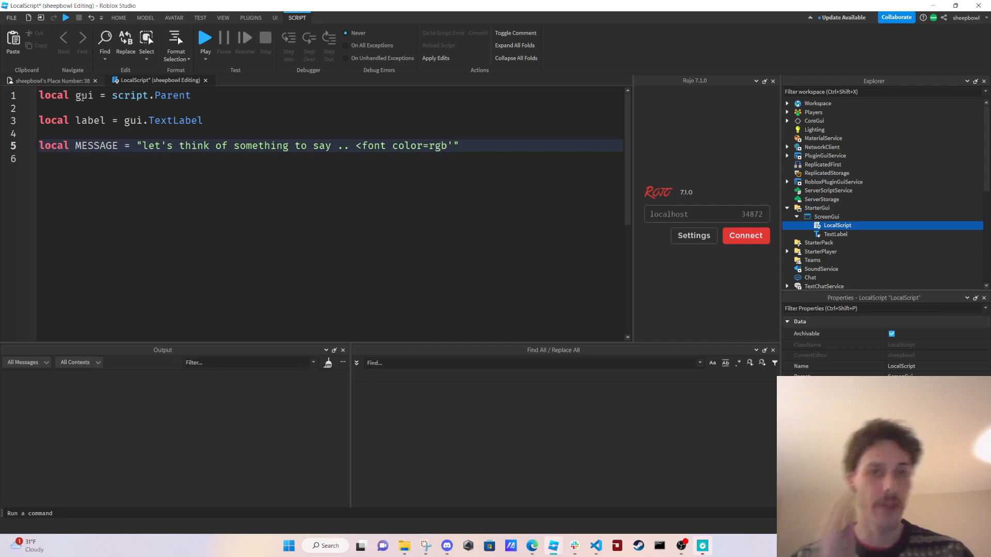
pyautogui.press('BackSpace')
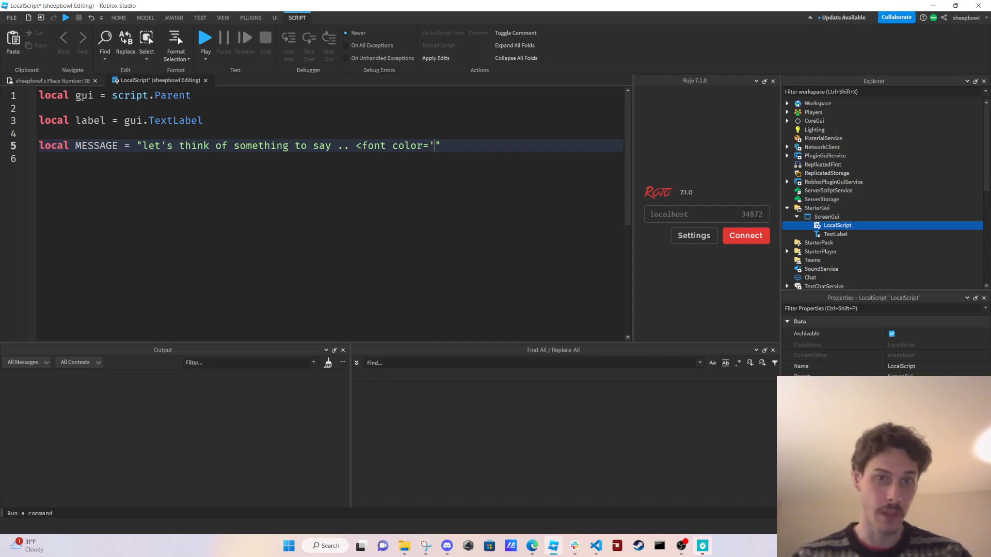
pyautogui.write("'")
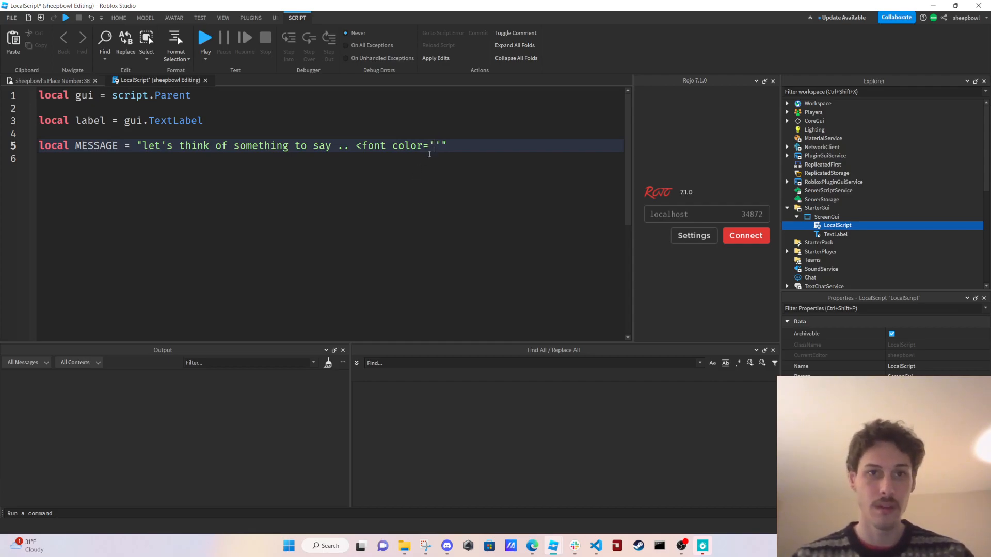
pyautogui.moveTo(413, 172)
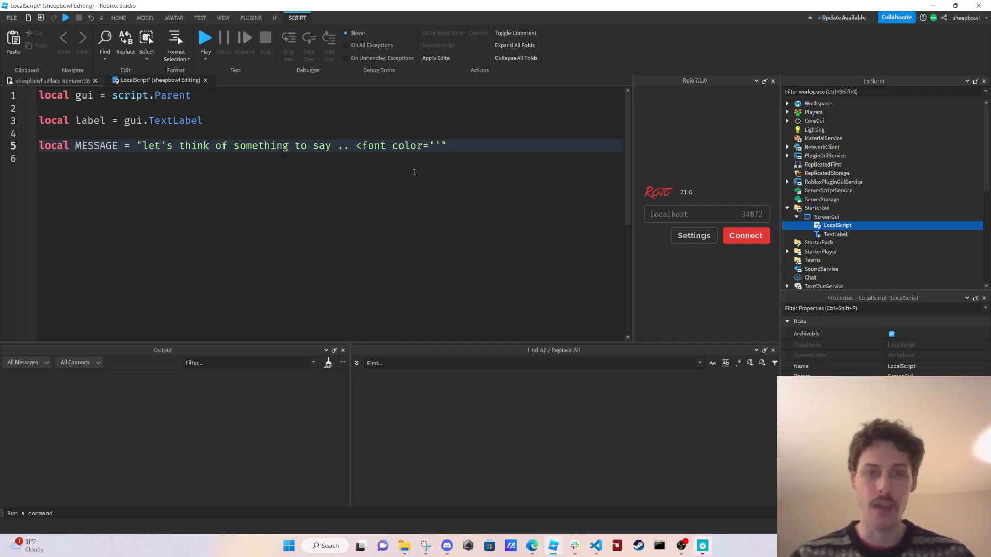
pyautogui.write('rgb')
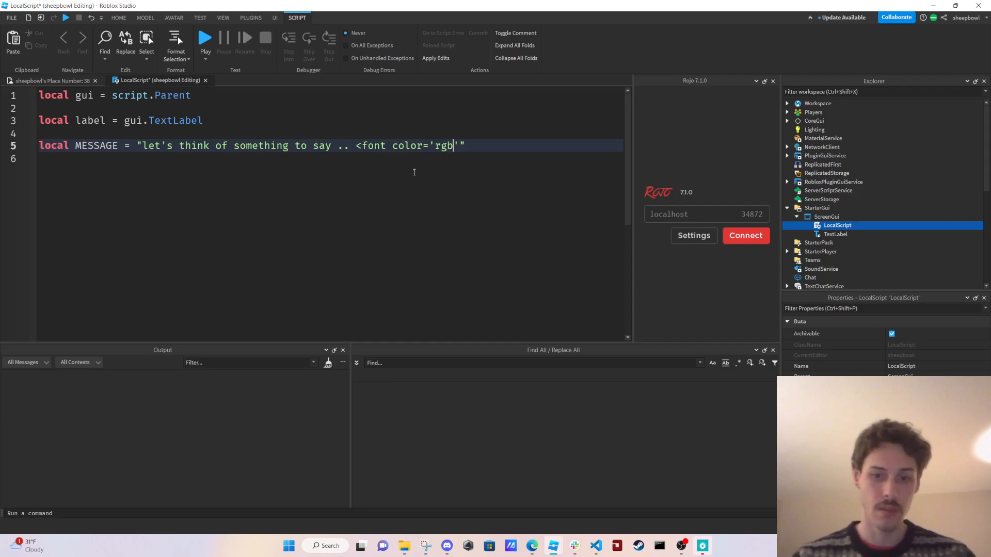
pyautogui.write('()')
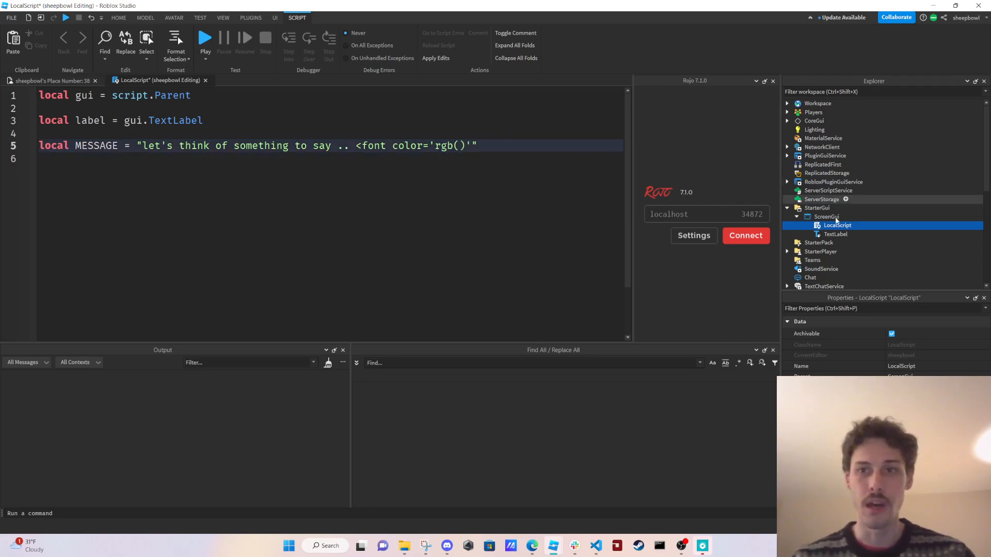
# - Give the TextLabel a light green TextColor3 from the colour picker to read its values
pyautogui.click(836, 234)
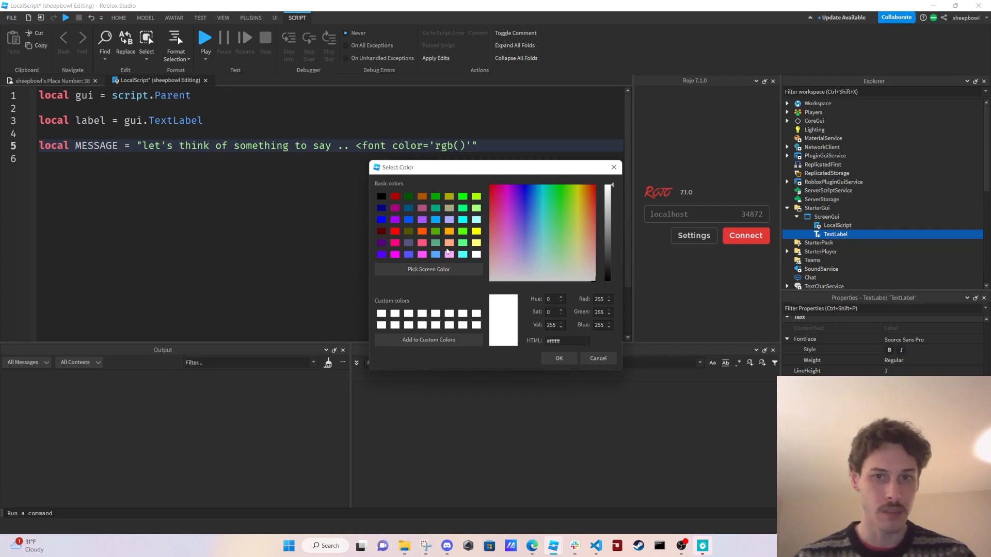
pyautogui.click(568, 186)
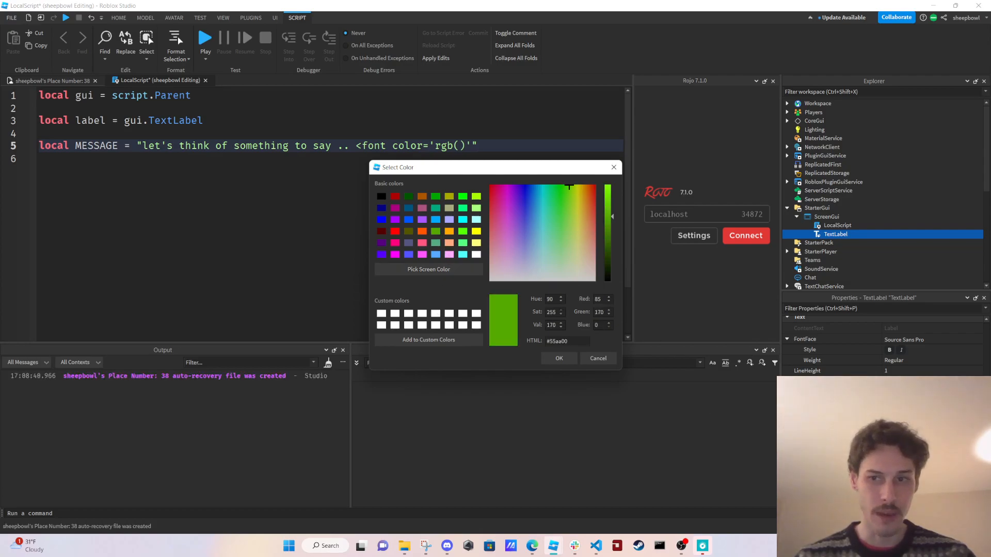
pyautogui.moveTo(533, 268)
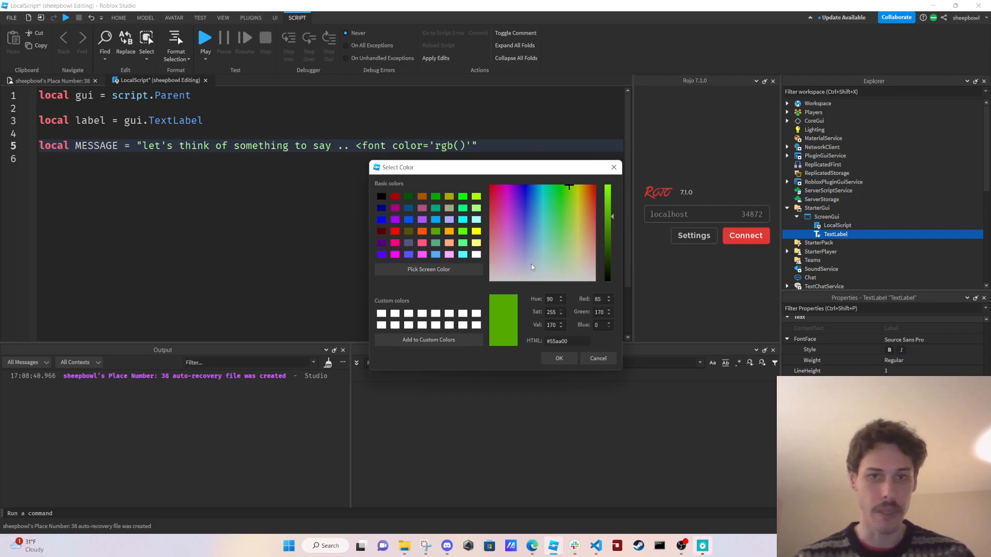
pyautogui.click(556, 210)
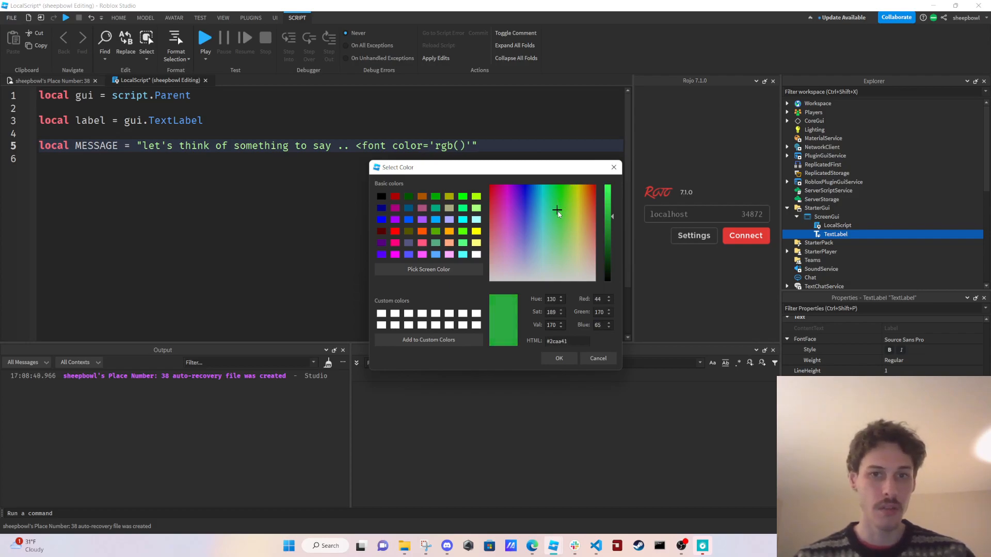
pyautogui.click(548, 206)
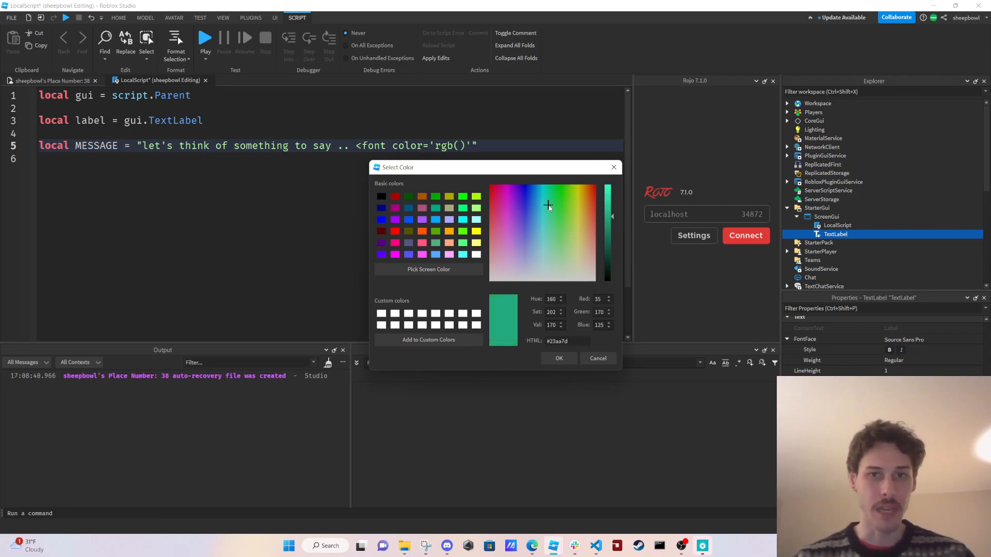
pyautogui.click(556, 214)
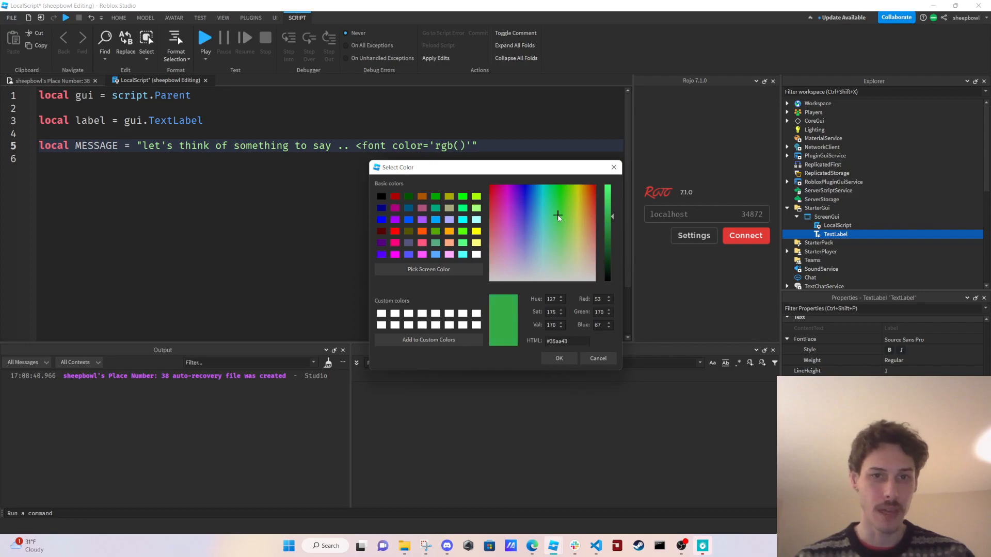
pyautogui.click(557, 224)
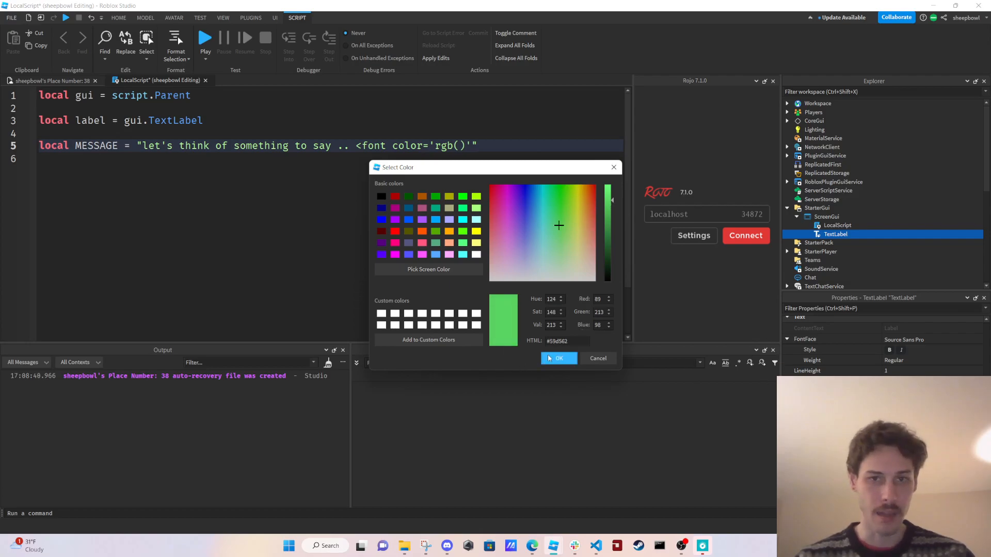
pyautogui.click(559, 358)
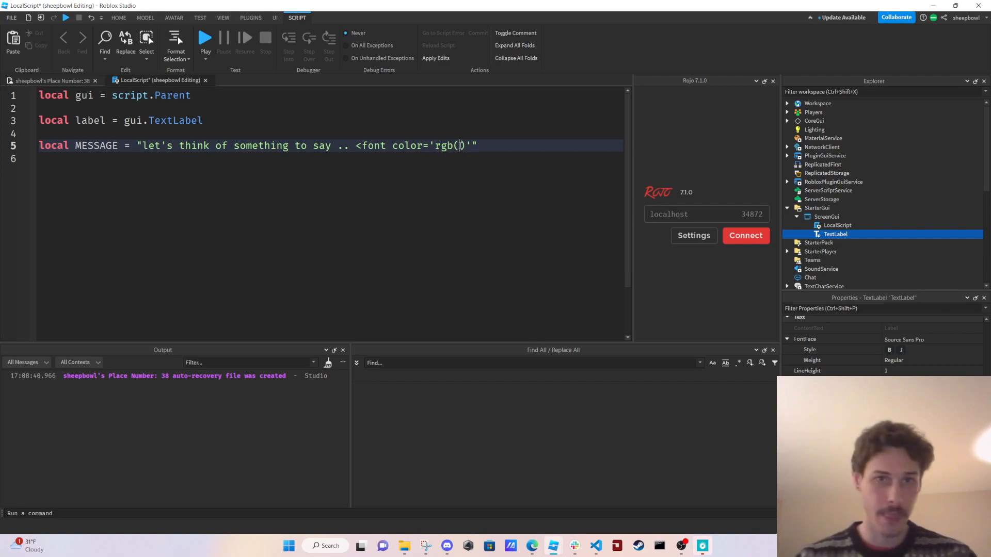
# - Fill in rgb(89, 213, 98), wrap a %s placeholder and close the string with </font>"
pyautogui.write('89, 213, 98')
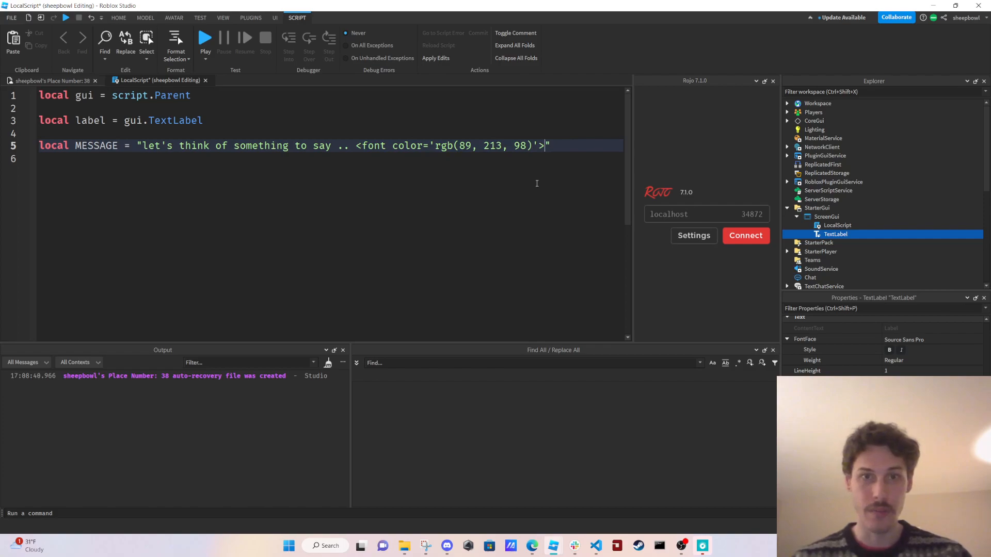
pyautogui.write('" "')
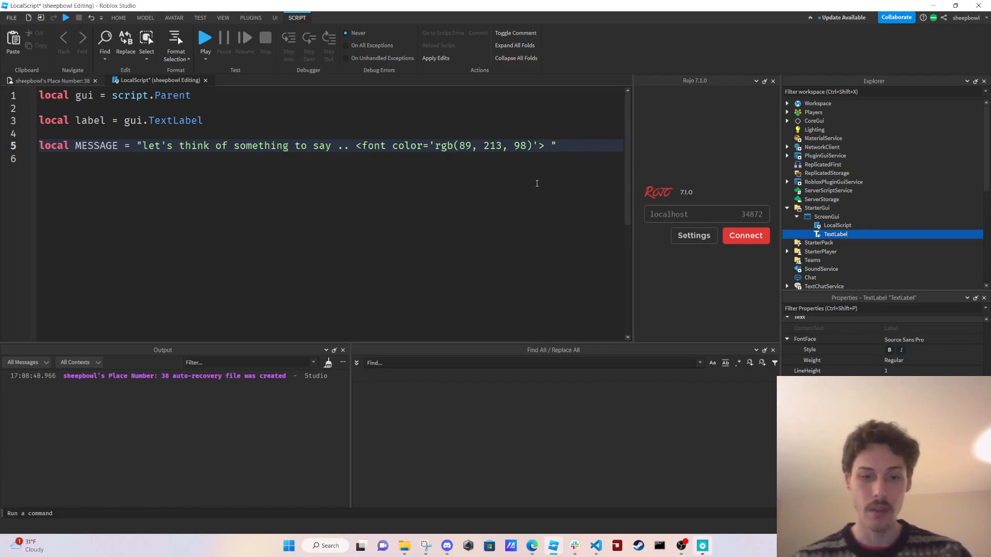
pyautogui.write('%')
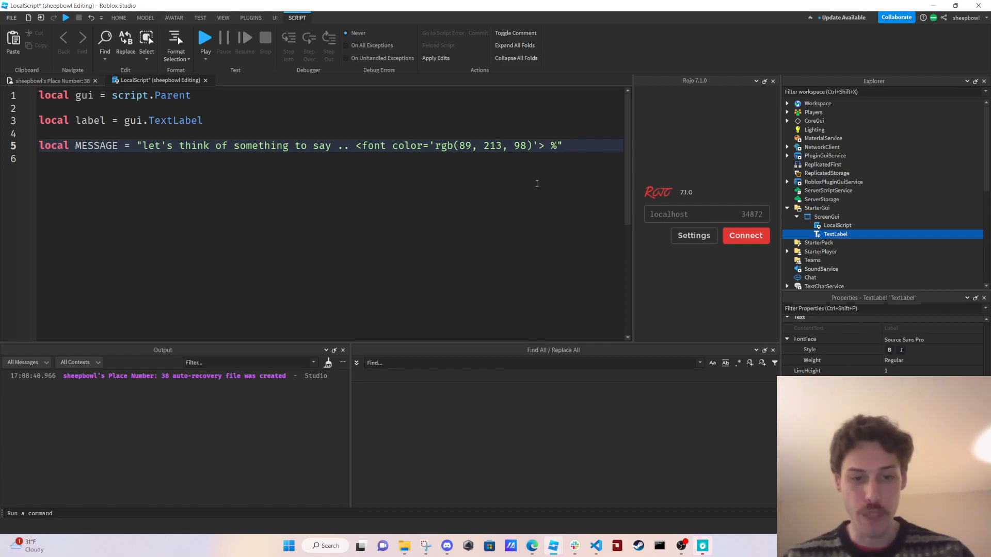
pyautogui.write('s')
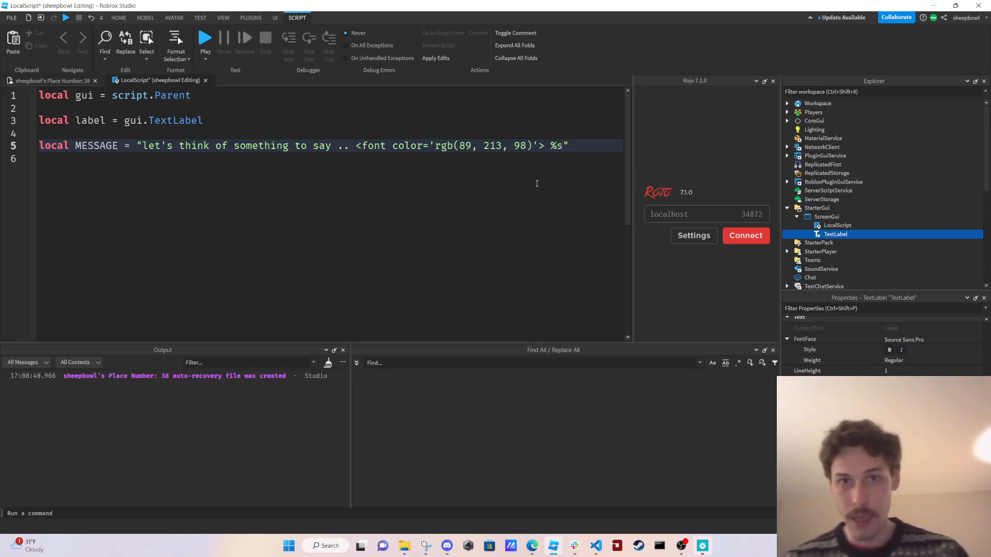
pyautogui.write('<')
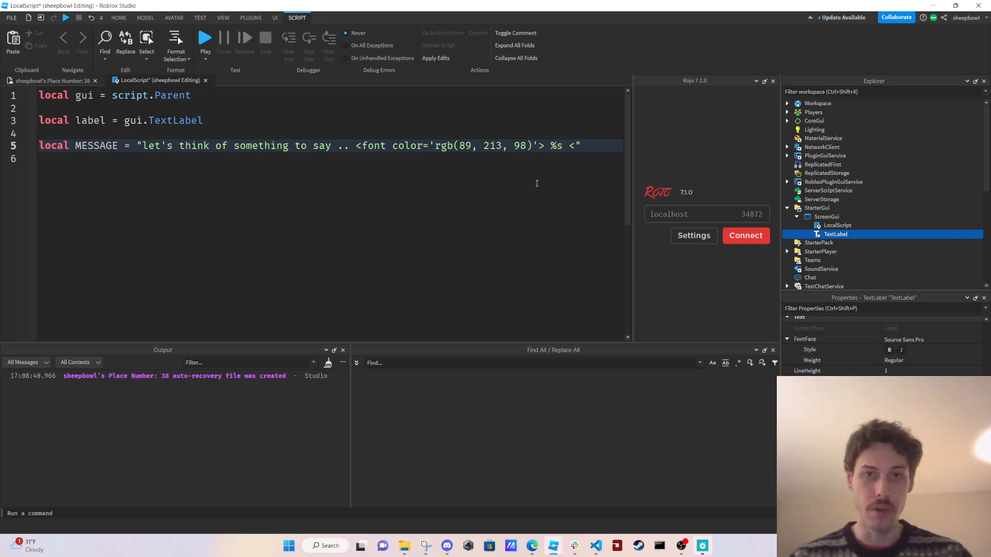
pyautogui.write('/')
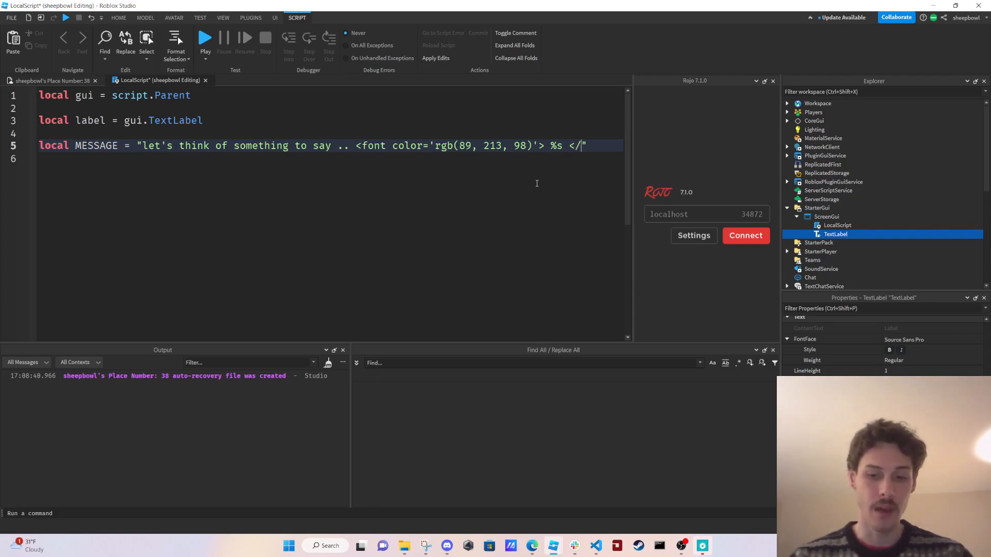
pyautogui.write('font>"')
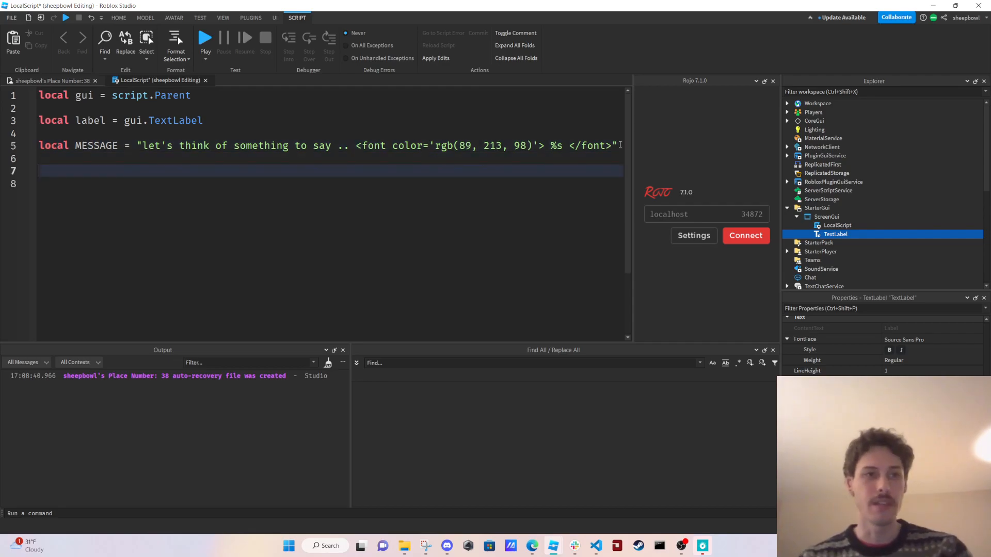
# - Set label.TextColor3 = Color3.new(...) choosing a pink/light purple in the colour dialog
pyautogui.write('label')
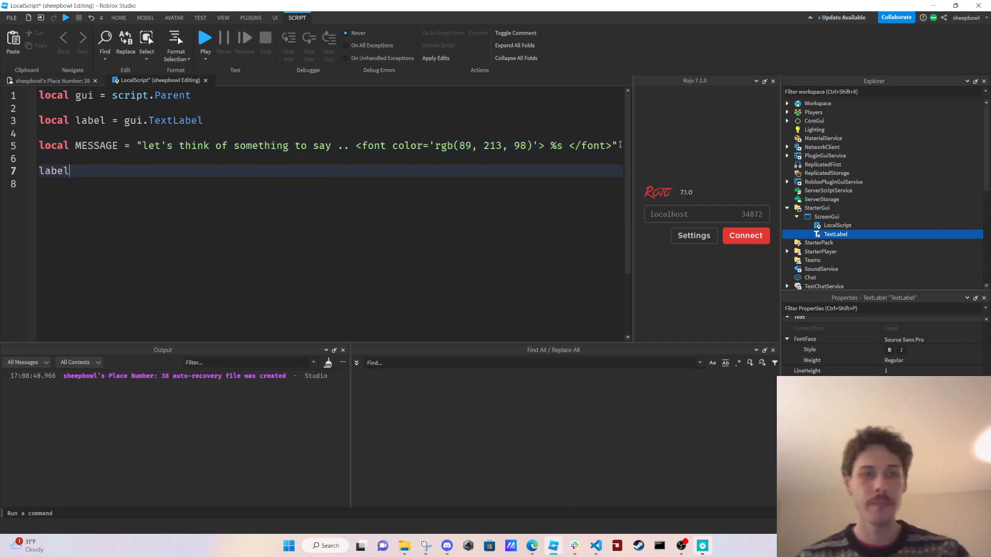
pyautogui.write('.Text')
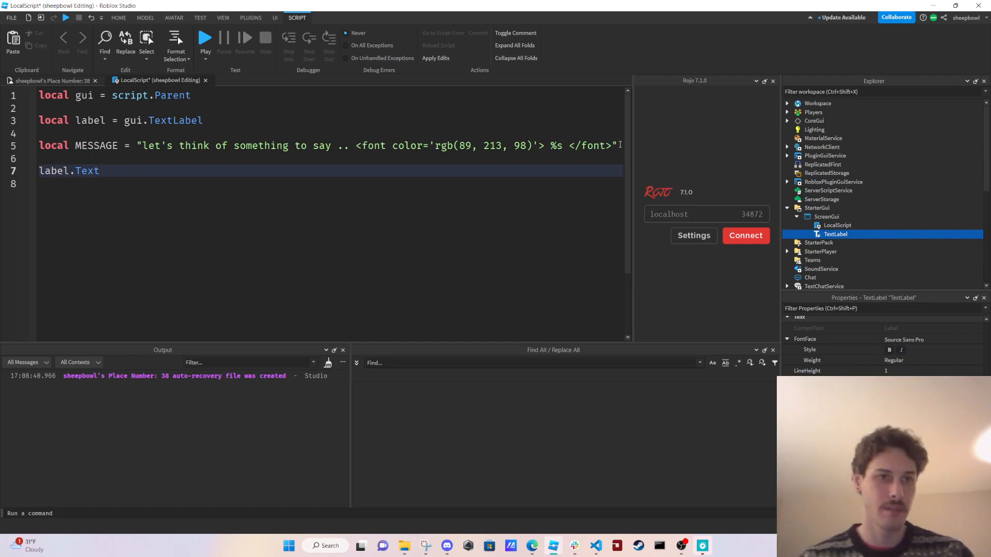
pyautogui.write('Color3 = Color3.n')
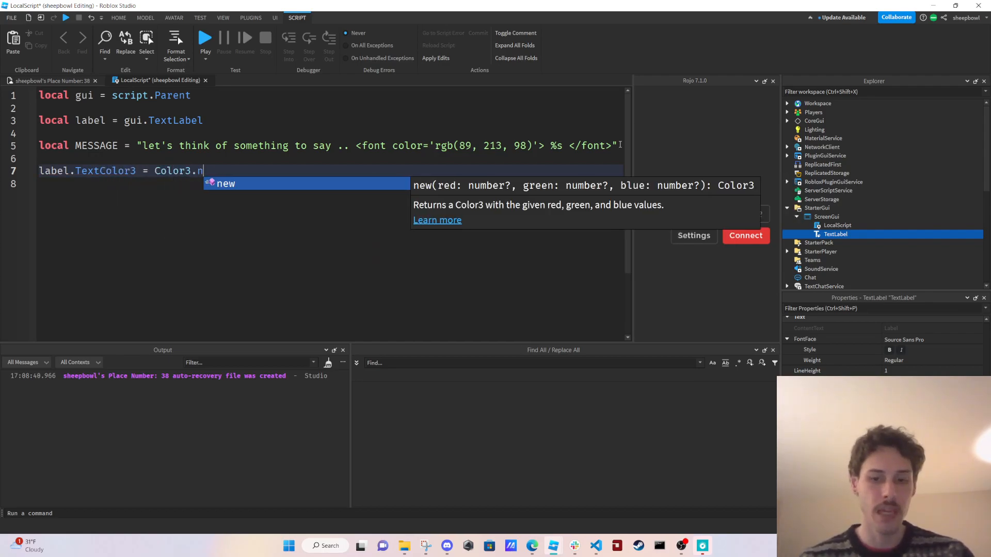
pyautogui.write('ew(')
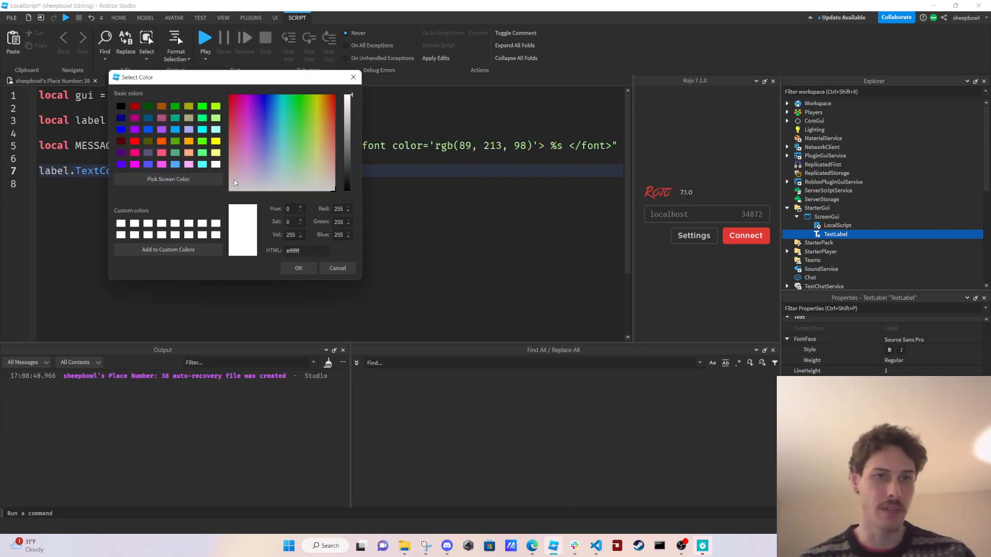
pyautogui.click(254, 151)
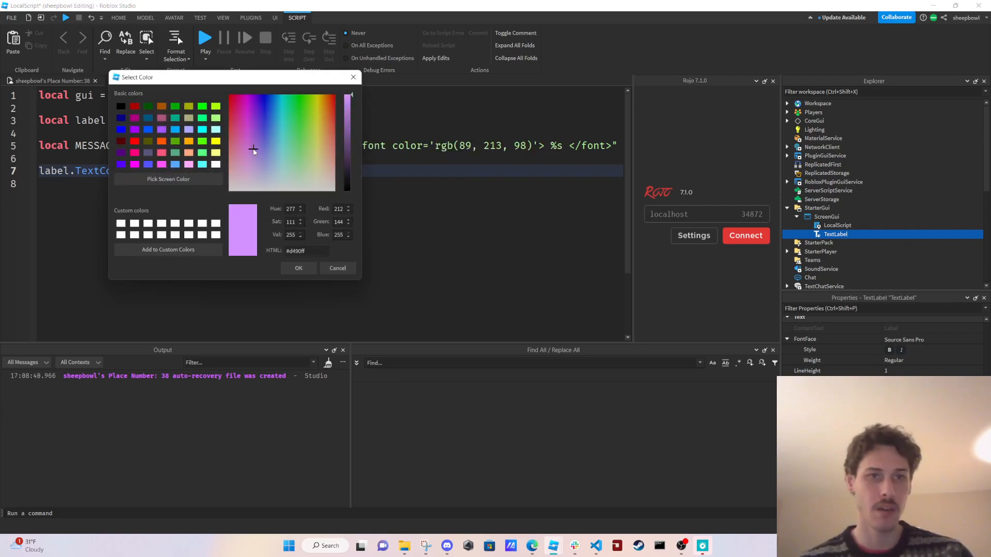
pyautogui.click(298, 269)
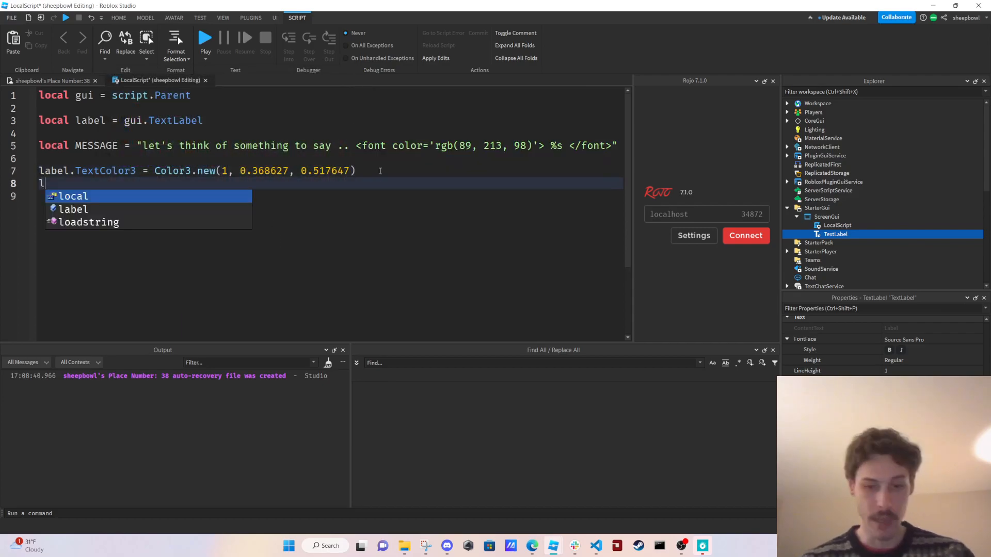
# - Assign label.Text = string.format(MESSAGE, ) and begin a new local line
pyautogui.write('label.TextColo')
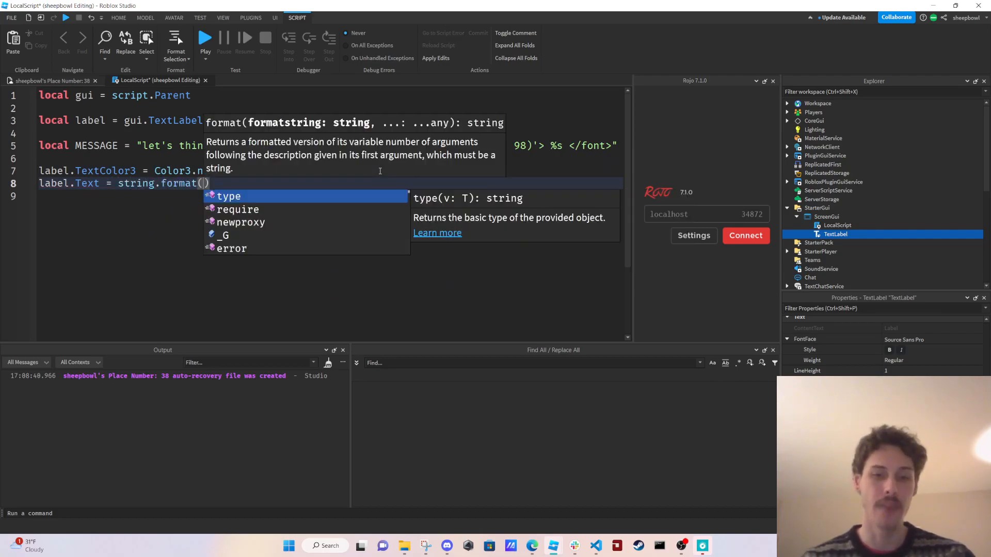
pyautogui.write('MESSAGE,')
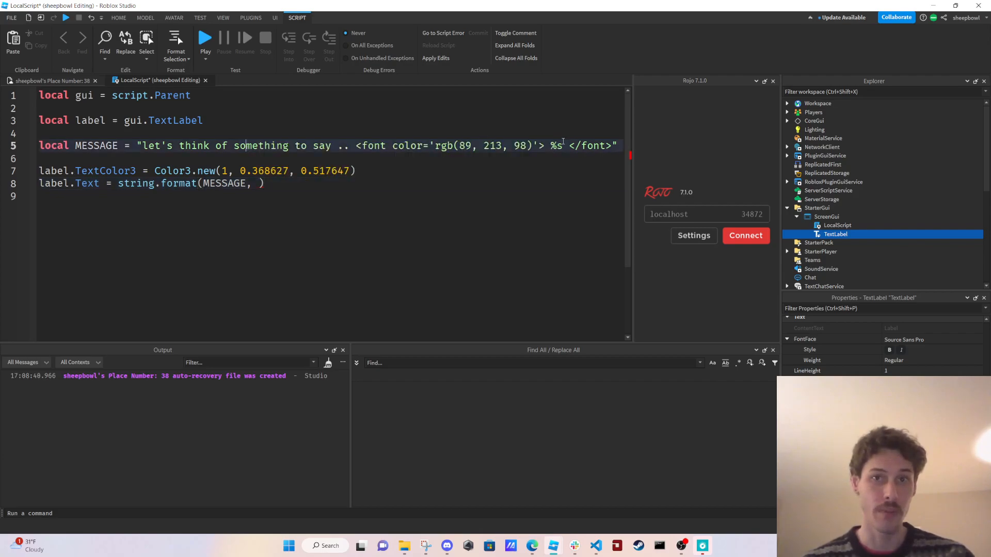
pyautogui.write('local')
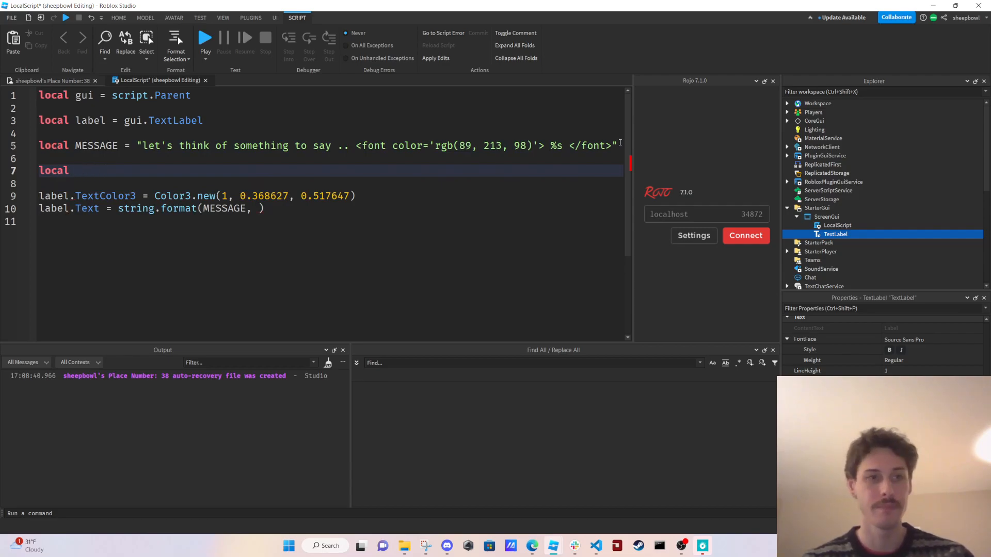
# - Define local DESCRIPTION = "miley cyrus is king"
pyautogui.write('DESCRIPTI')
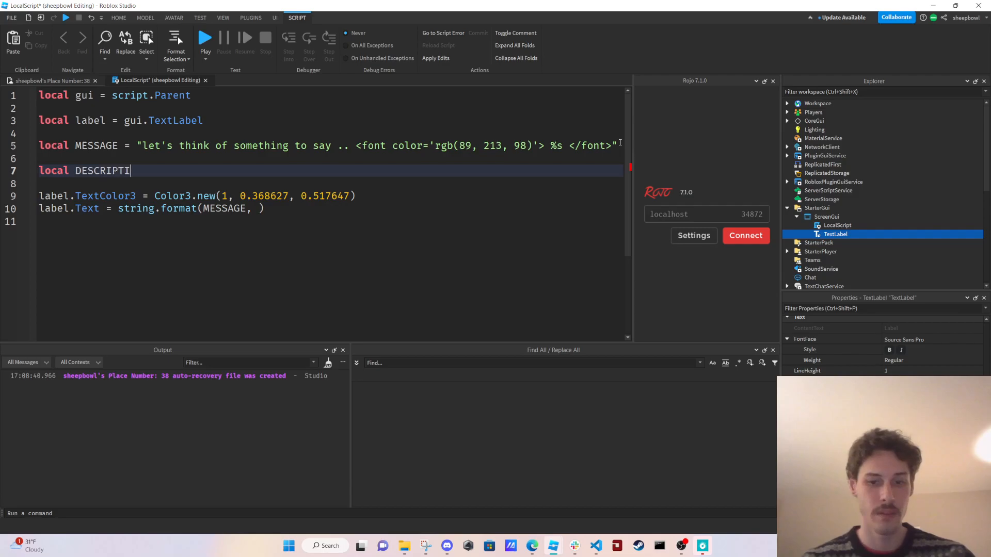
pyautogui.write('ON =')
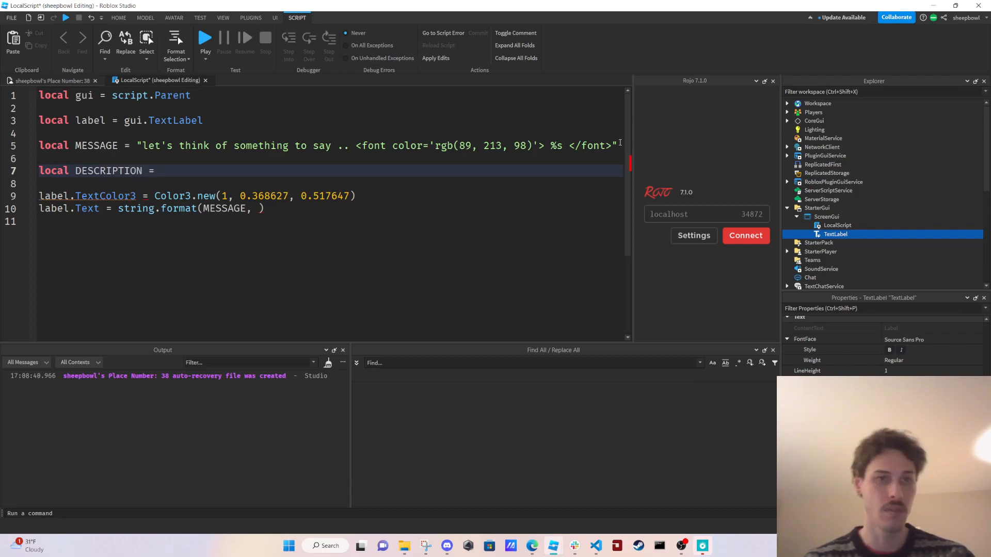
pyautogui.write('"')
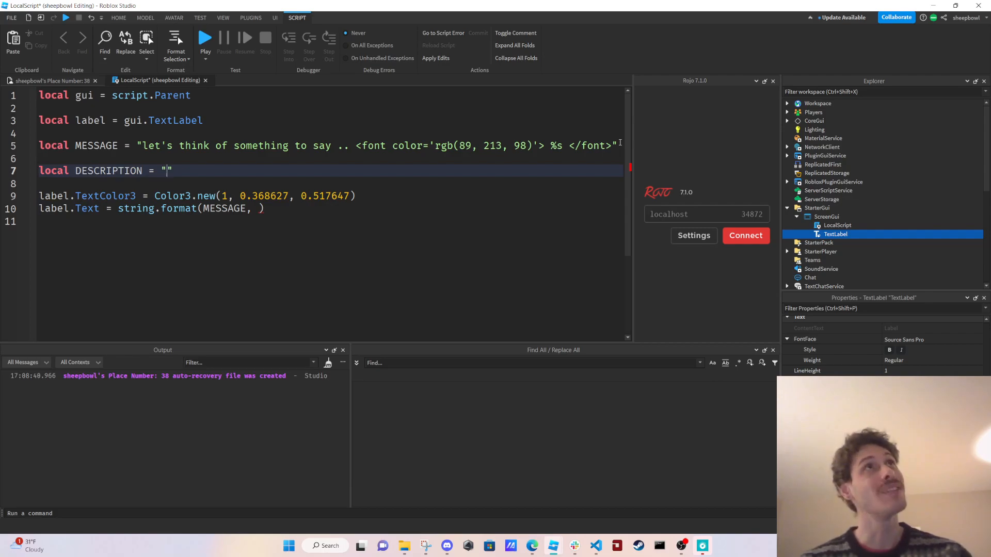
pyautogui.write('m')
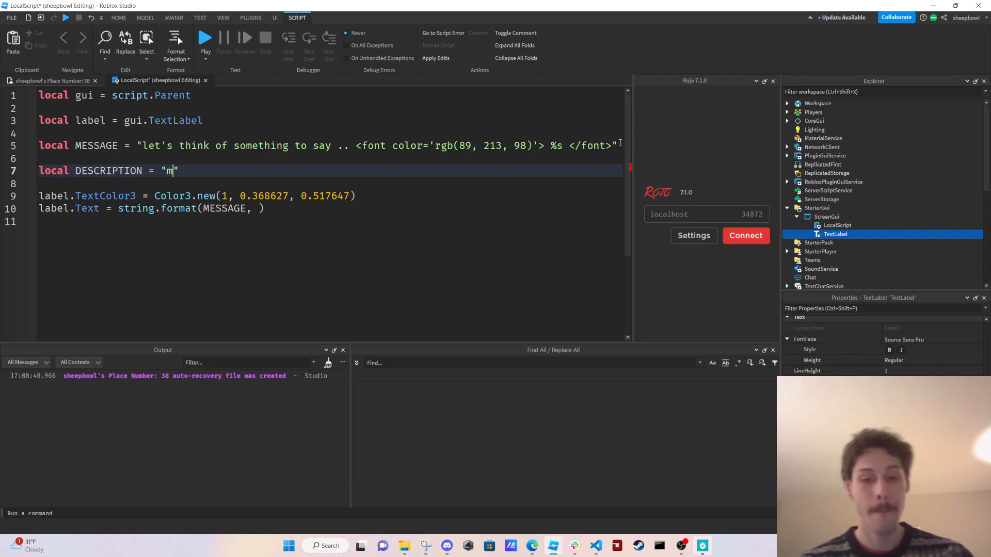
pyautogui.write('iley')
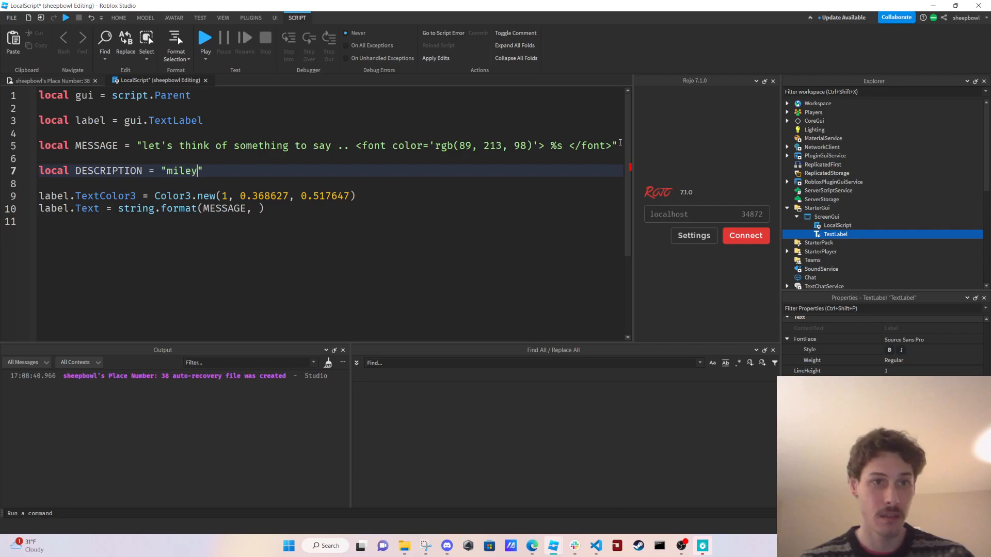
pyautogui.write('cyrus is ki')
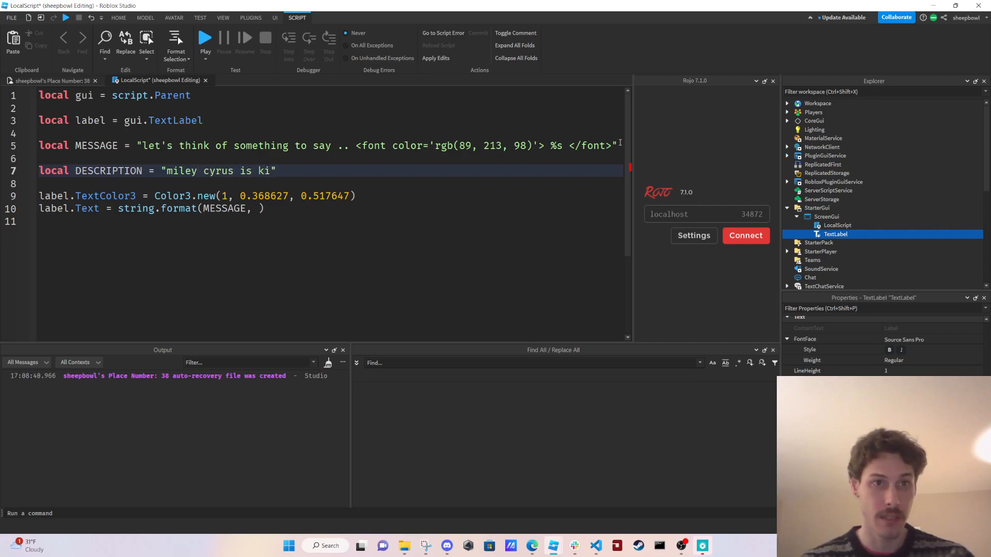
pyautogui.write('ng')
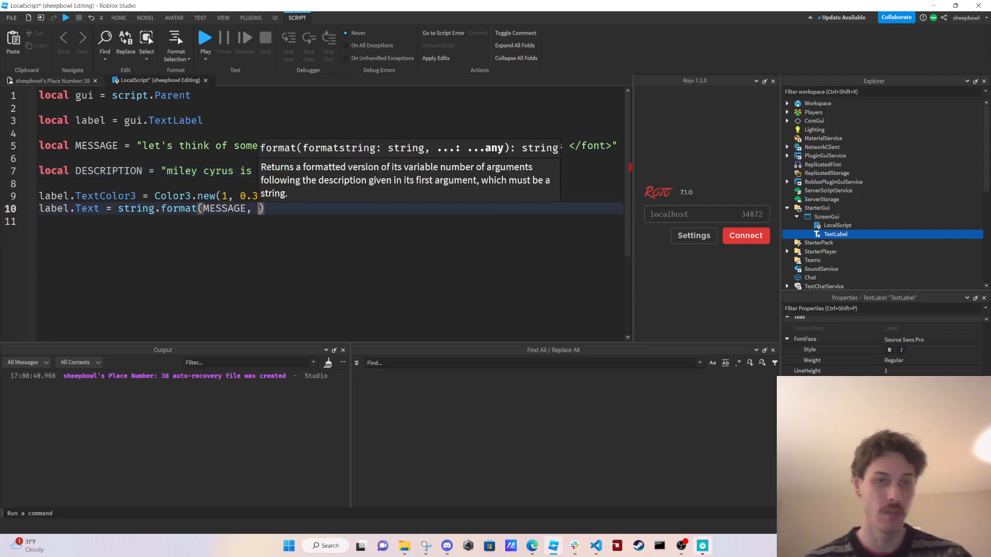
# - Pass DESCRIPTION as the second argument of string.format(MESSAGE, DESCRIPTION)
pyautogui.write('DESCRIPTION')
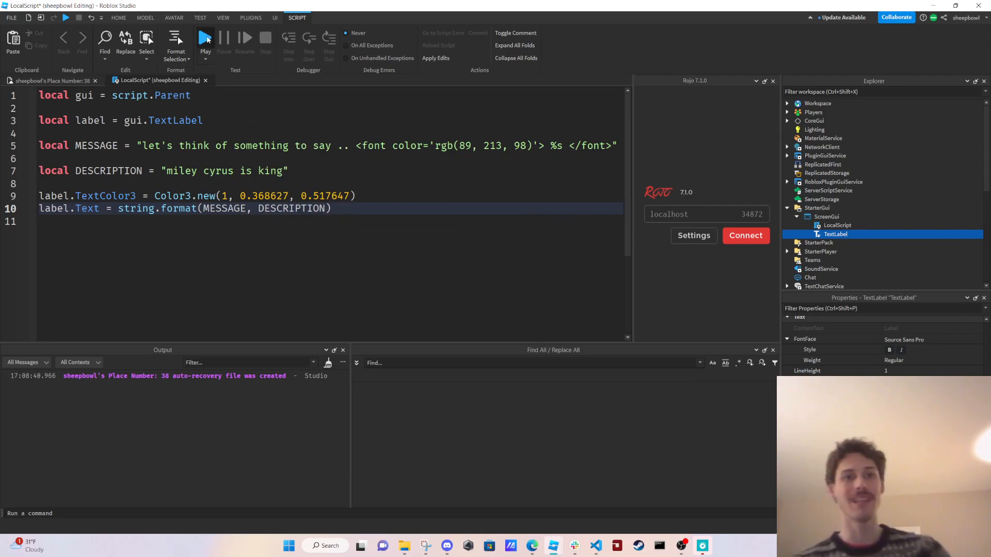
pyautogui.click(204, 39)
pyautogui.write('label.RichText = true')
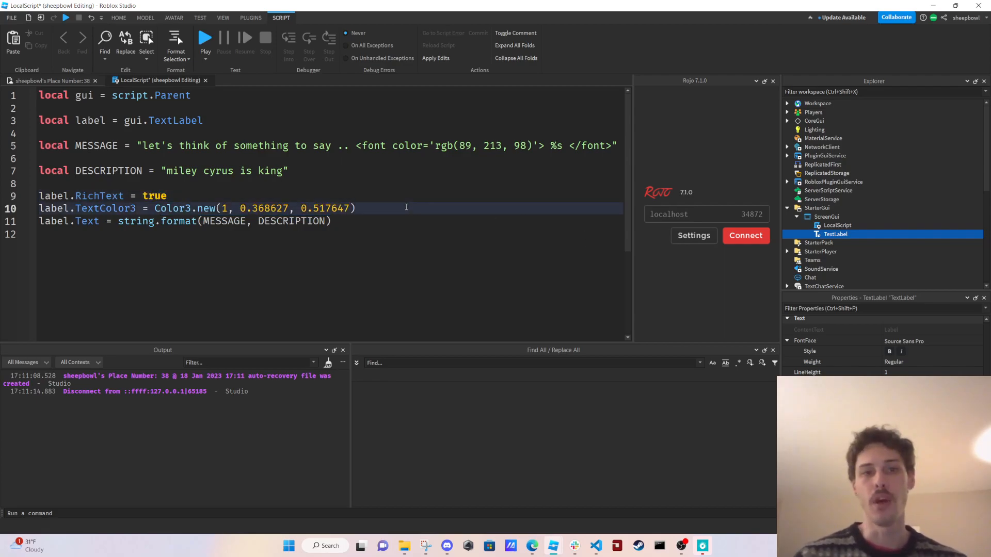
# - Place the cursor on the blank line after DESCRIPTION to add label.RichText = true
pyautogui.click(271, 186)
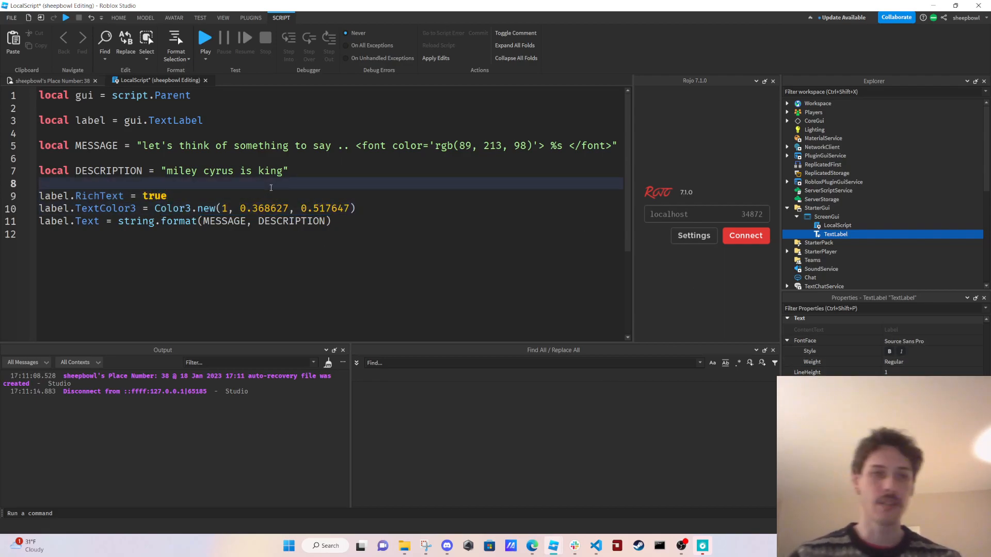
# - Type a label.TextS property line before playtesting the pink-and-green label
pyautogui.write('label.TextS')
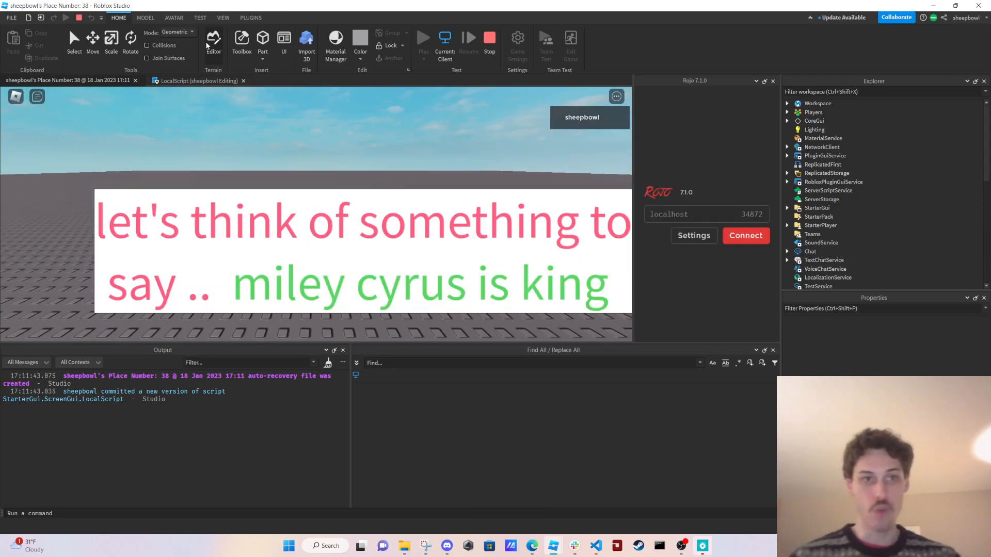
pyautogui.moveTo(607, 298)
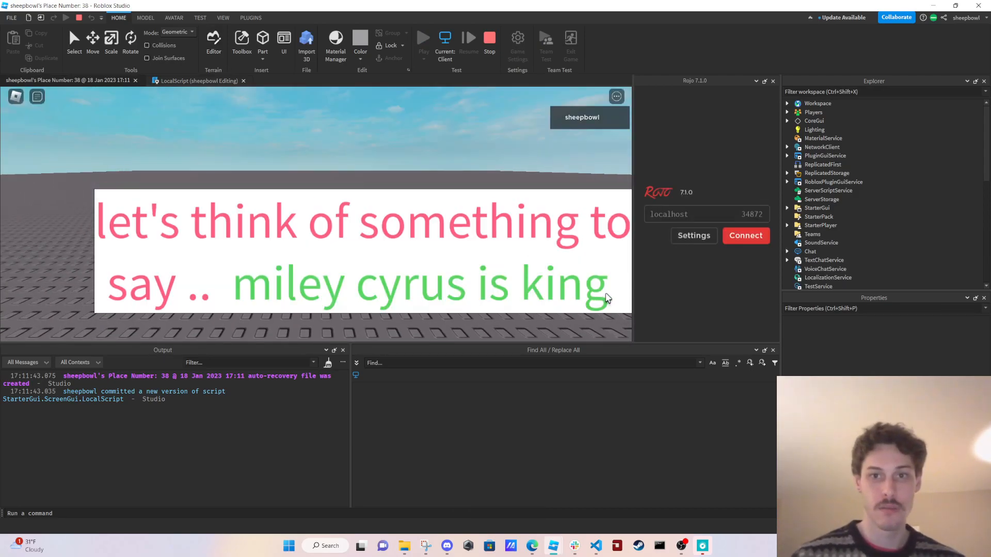